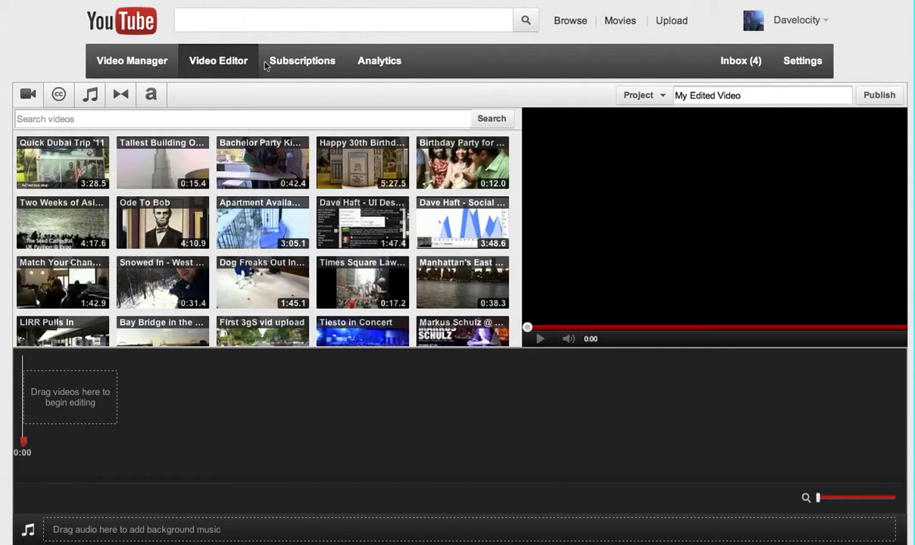
mouse_move(215, 49)
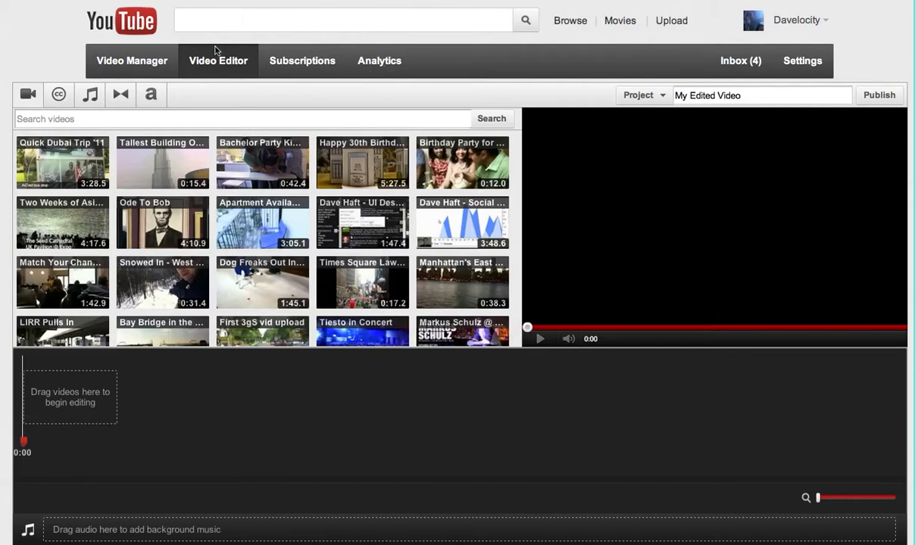
mouse_move(218, 56)
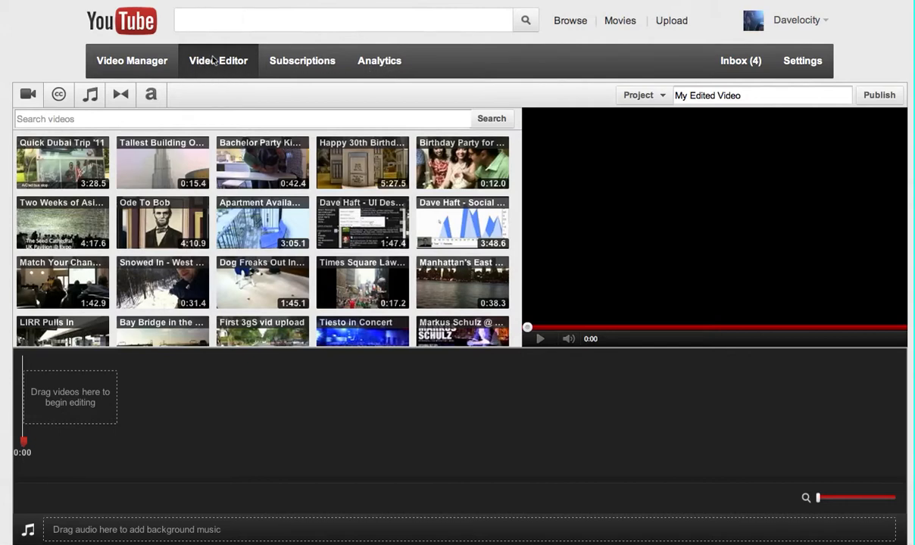
mouse_move(231, 60)
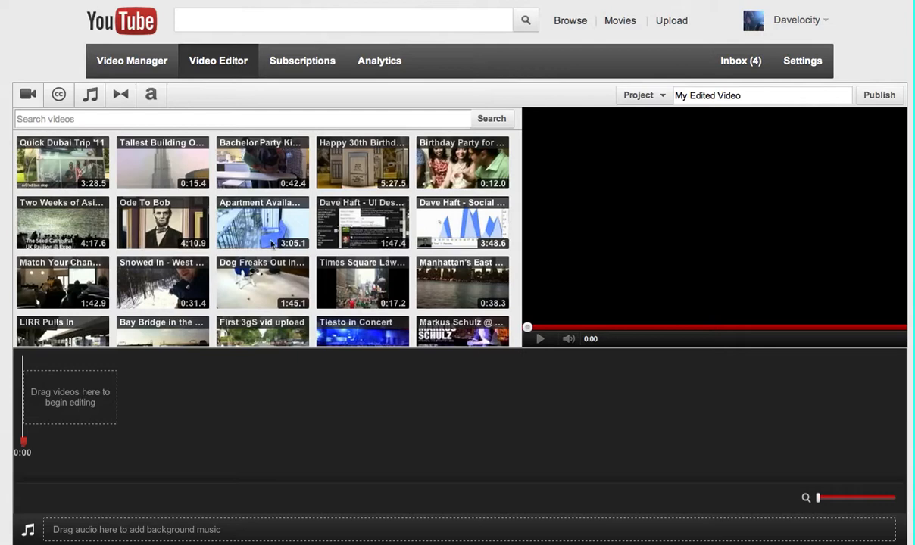
- Drag the dog video into the project, then take it back out again
scroll(down, 3)
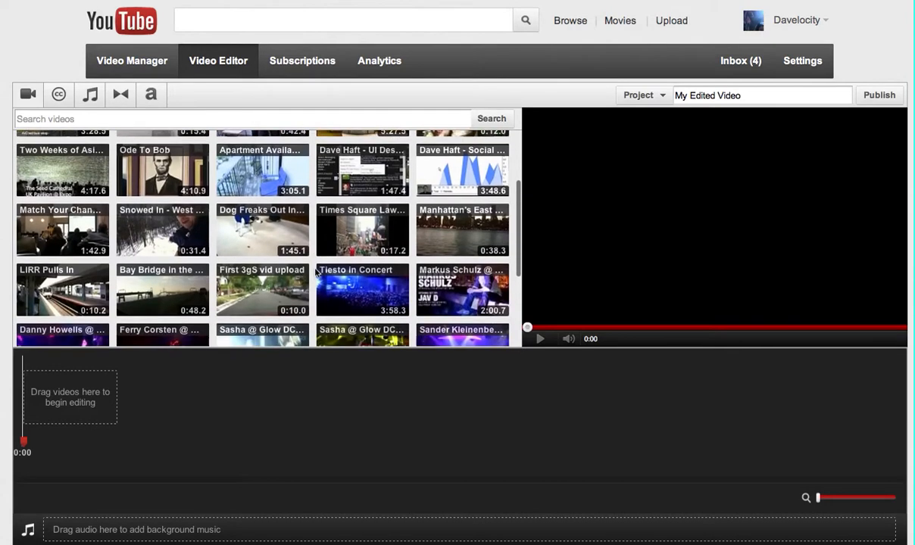
scroll(down, 3)
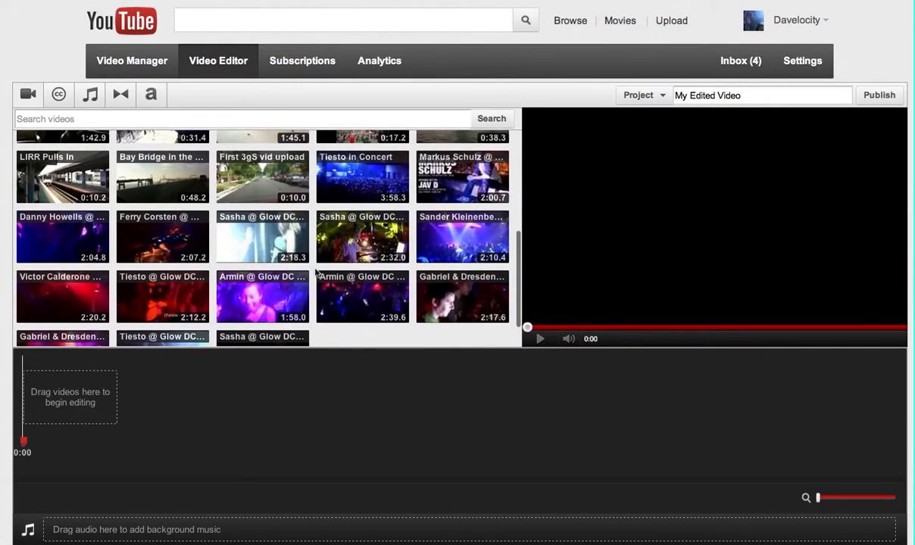
scroll(up, 3)
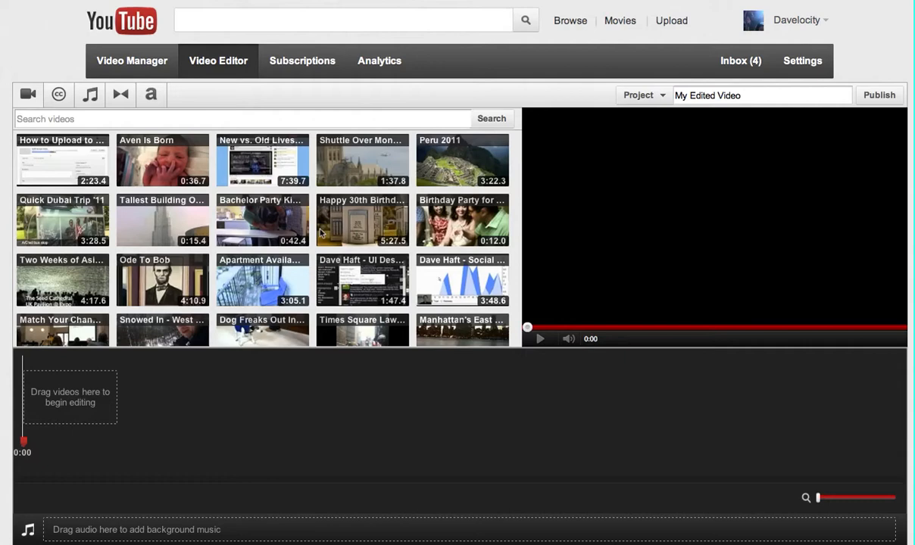
scroll(down, 3)
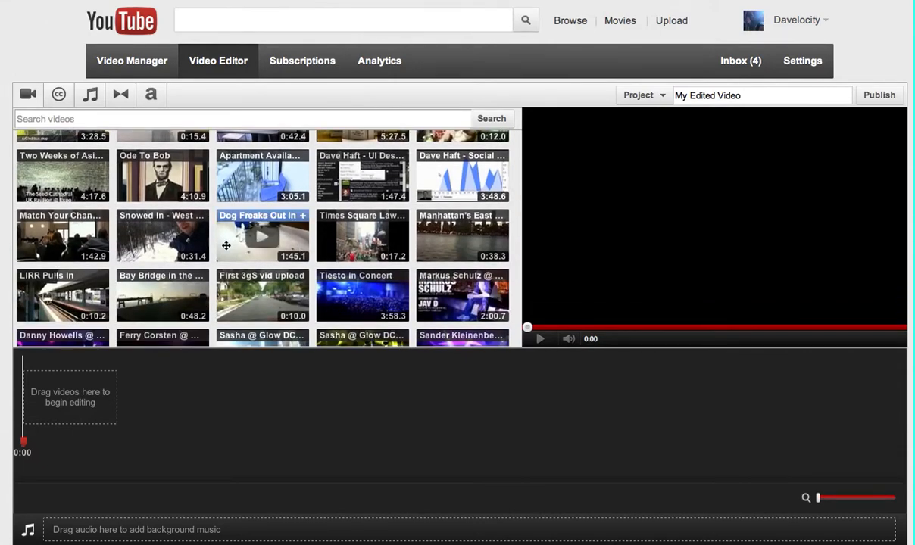
mouse_move(236, 238)
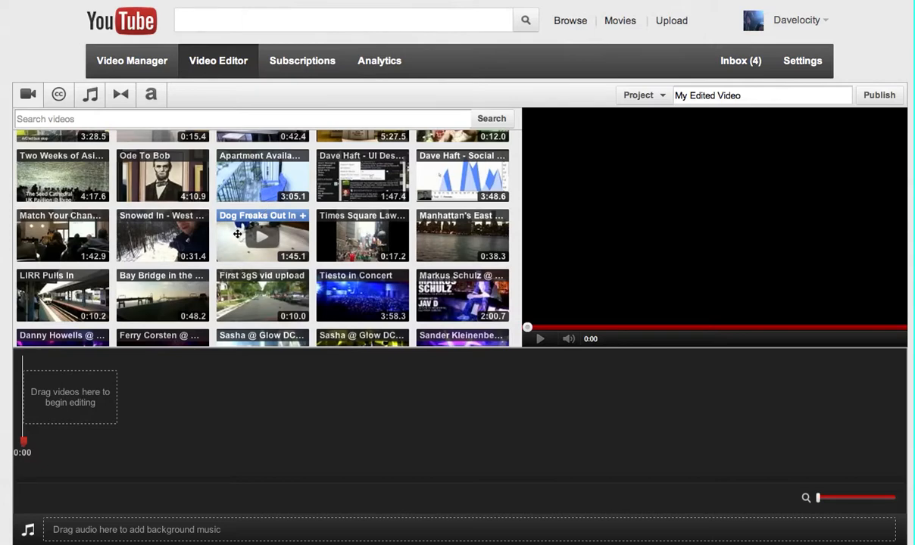
mouse_move(275, 257)
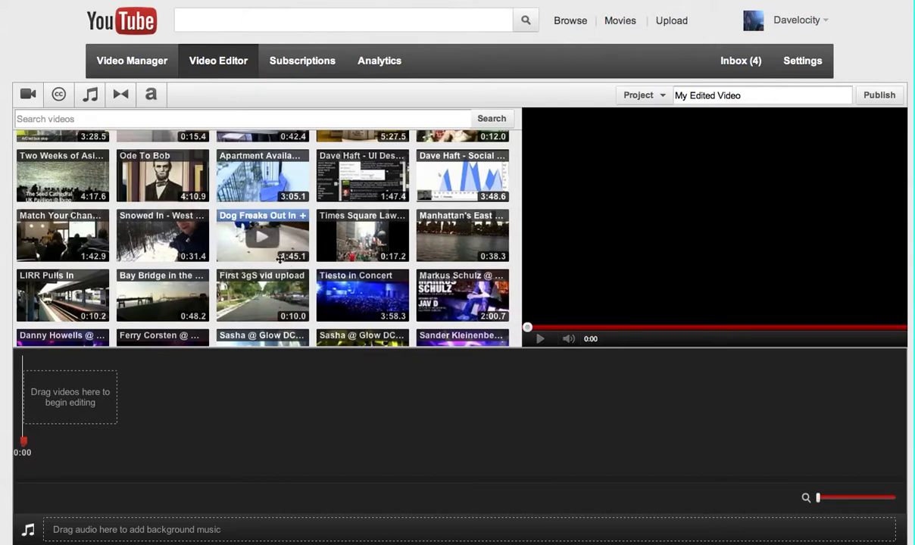
mouse_move(285, 264)
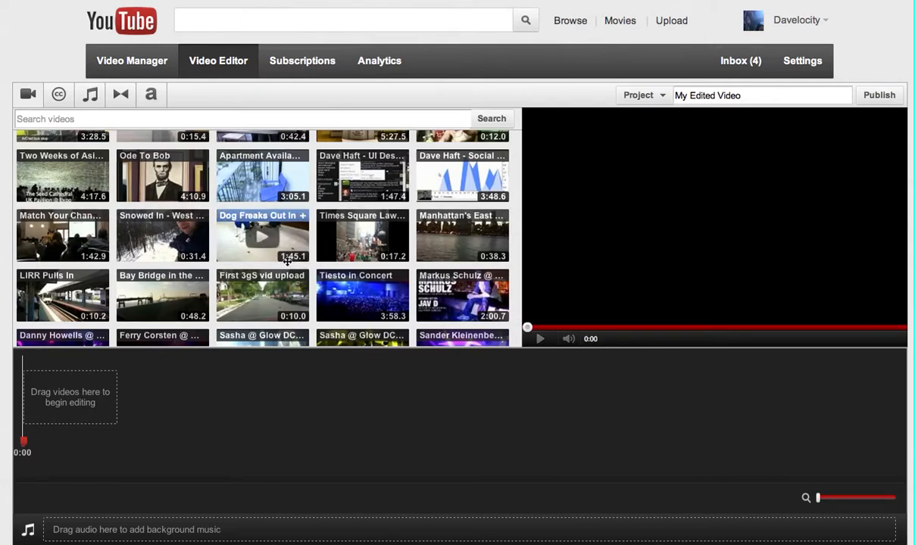
mouse_move(219, 252)
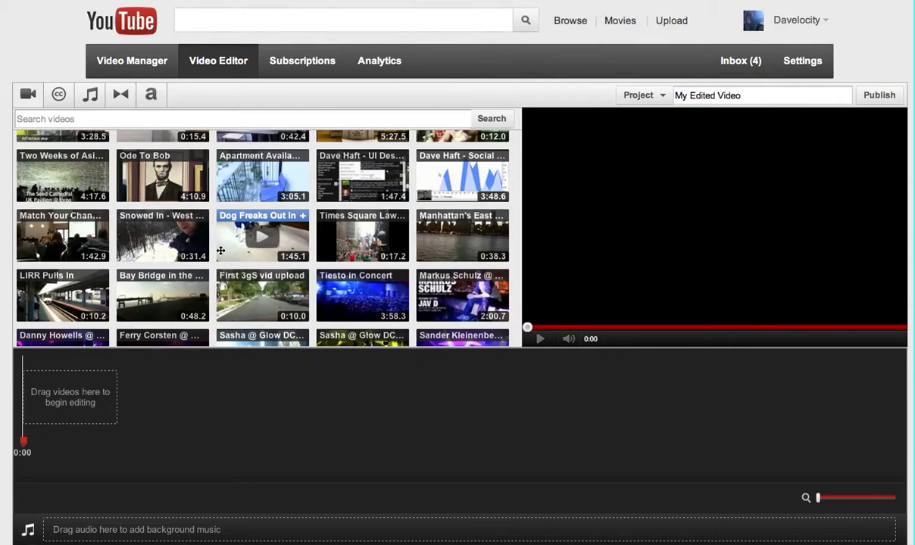
mouse_move(218, 249)
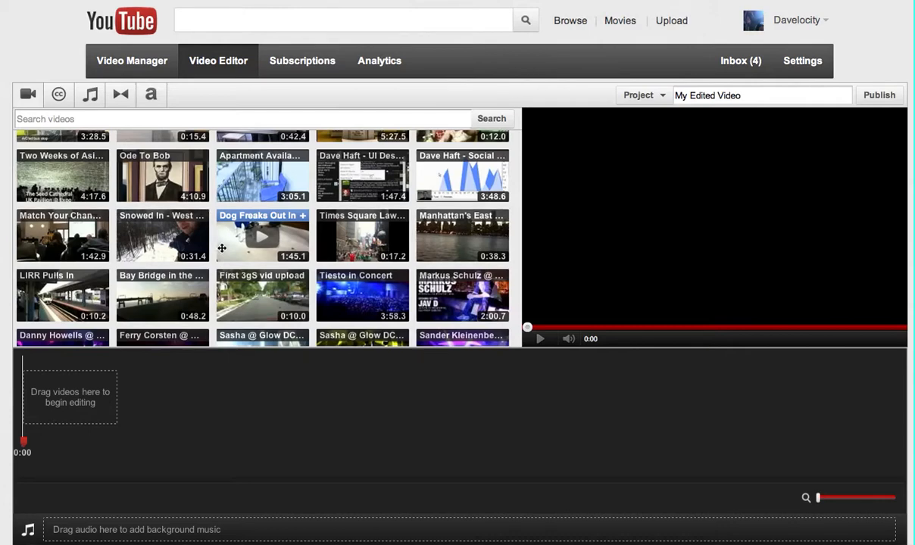
mouse_move(308, 226)
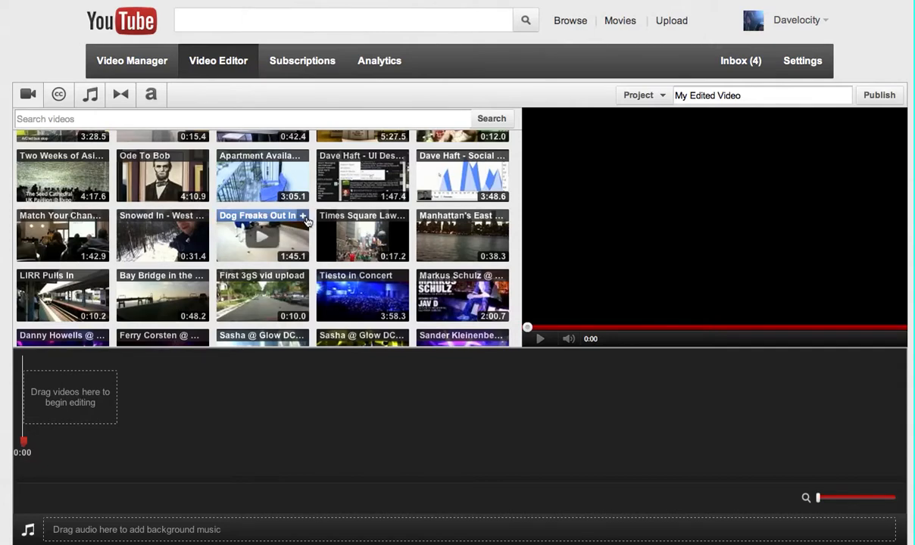
drag(262, 236, 69, 397)
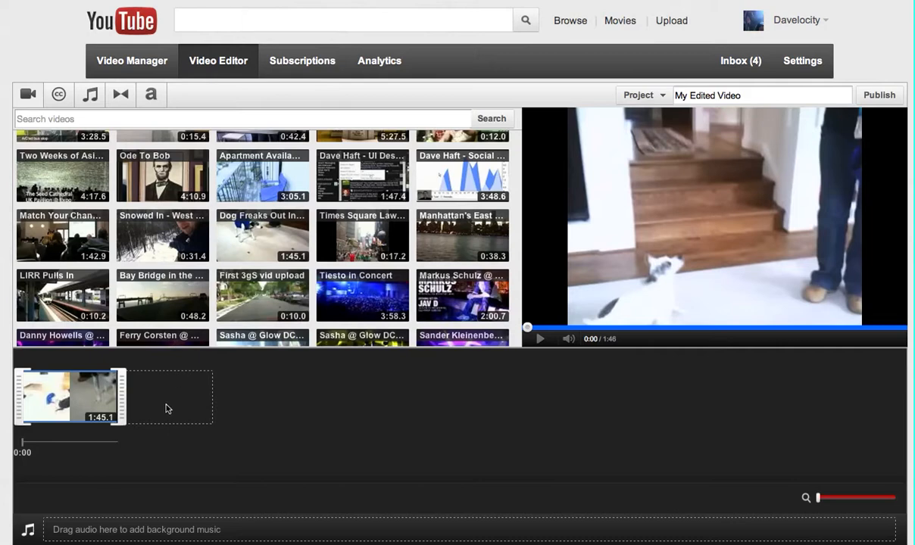
mouse_move(103, 440)
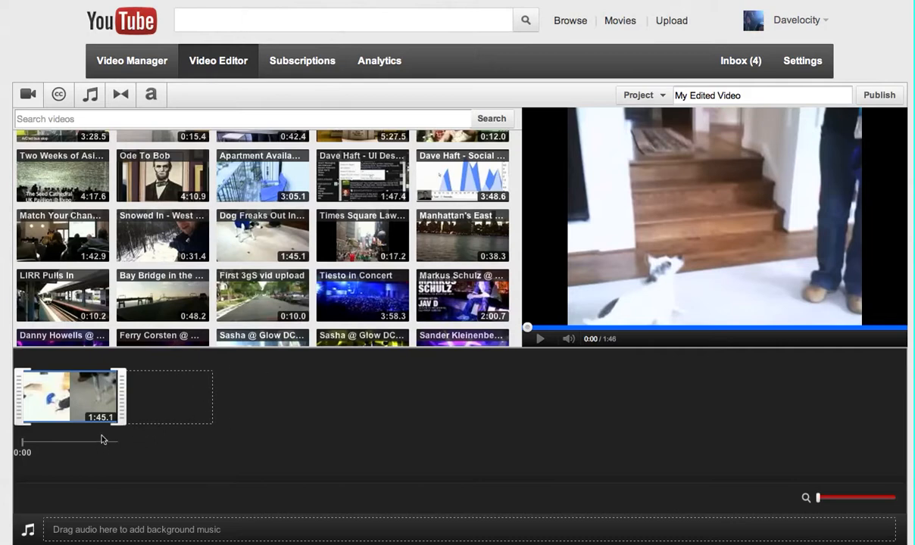
mouse_move(148, 418)
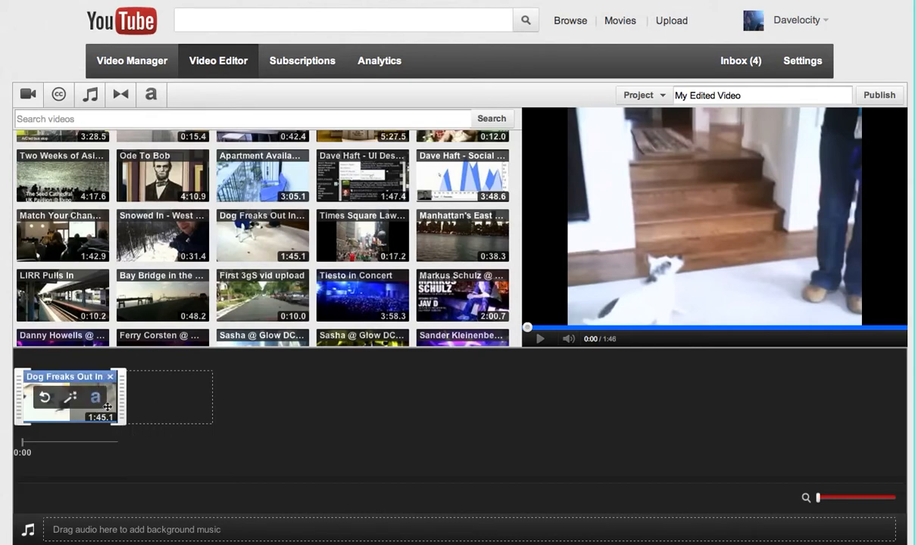
mouse_move(110, 381)
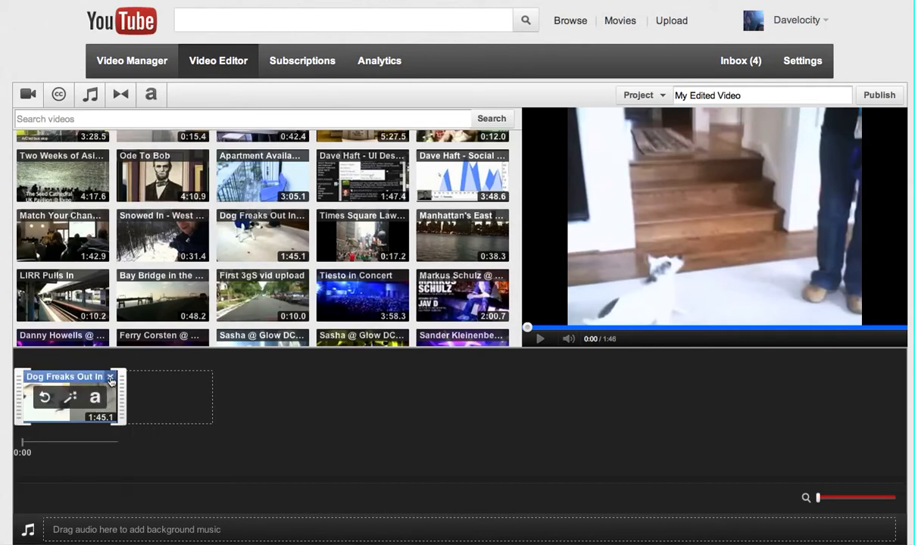
mouse_move(111, 379)
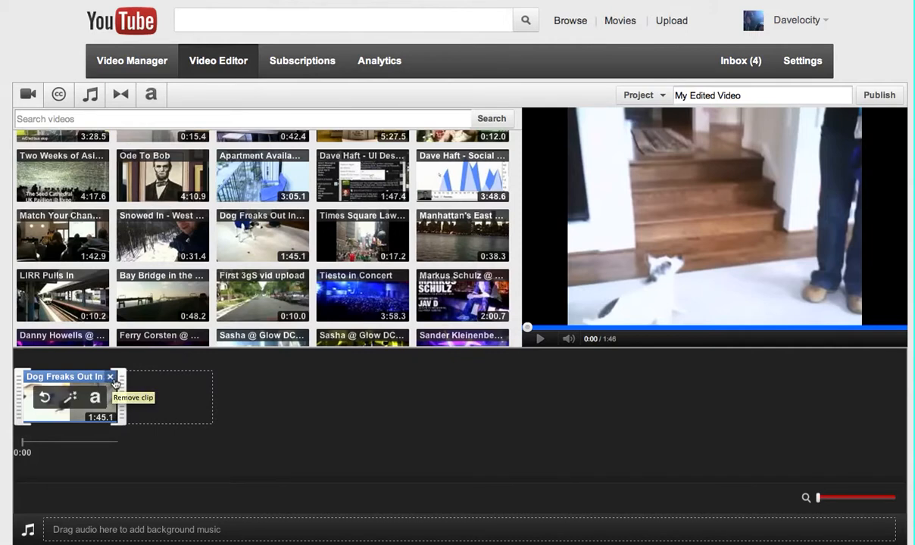
click(110, 377)
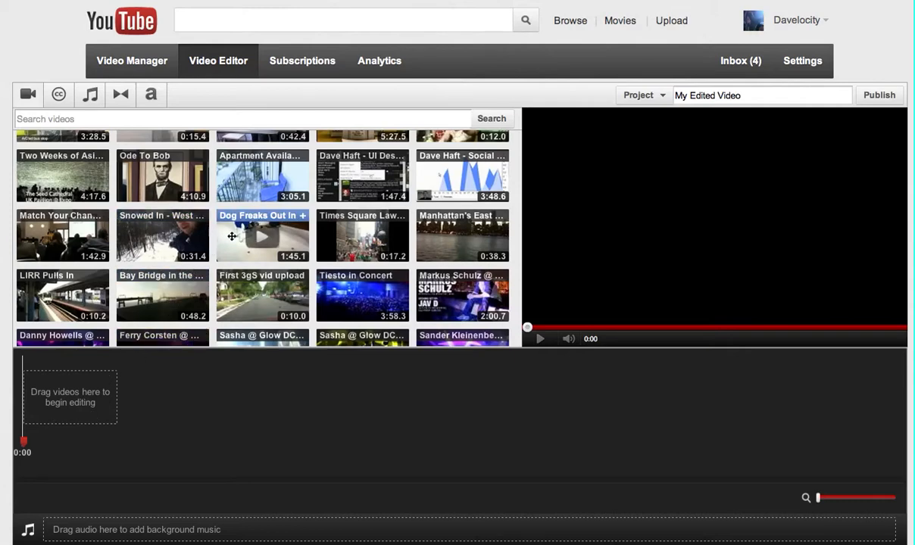
mouse_move(237, 255)
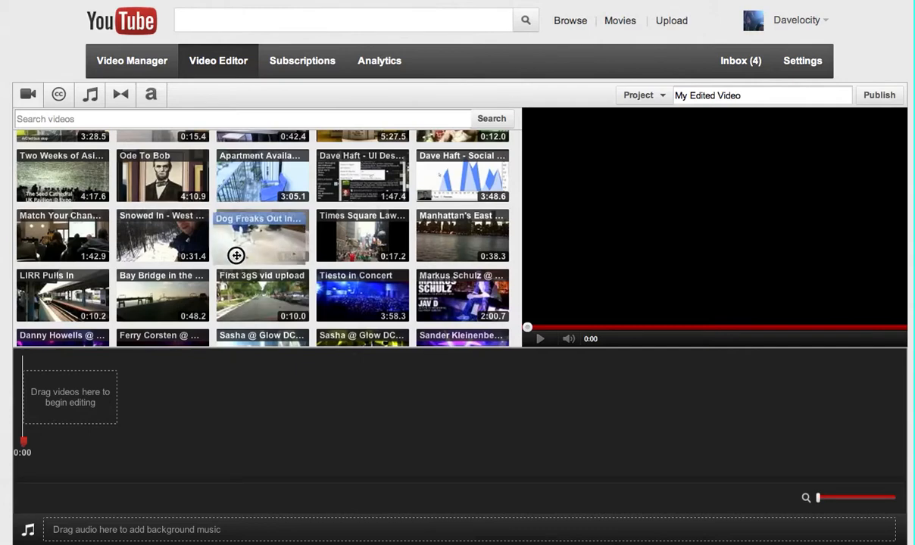
- Add the dog video again and drop another clip after it
drag(260, 236, 70, 397)
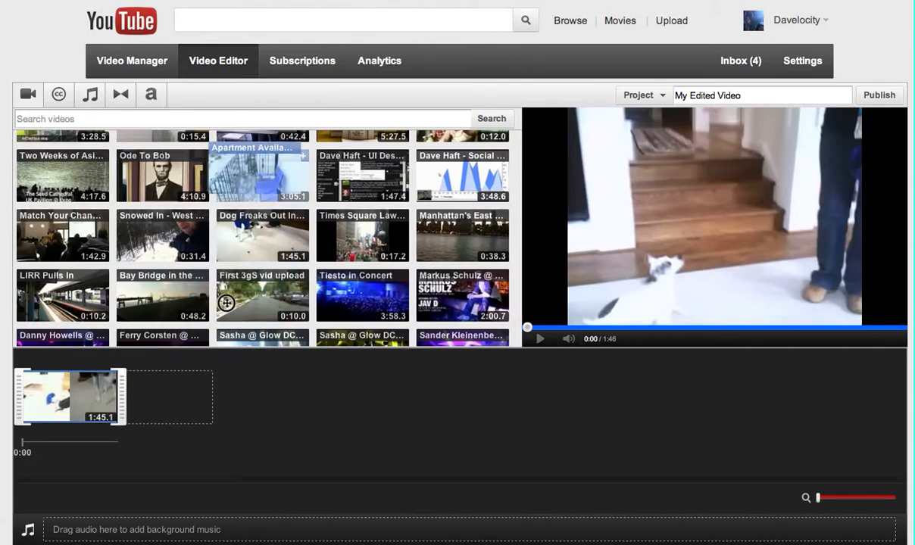
drag(261, 175, 167, 397)
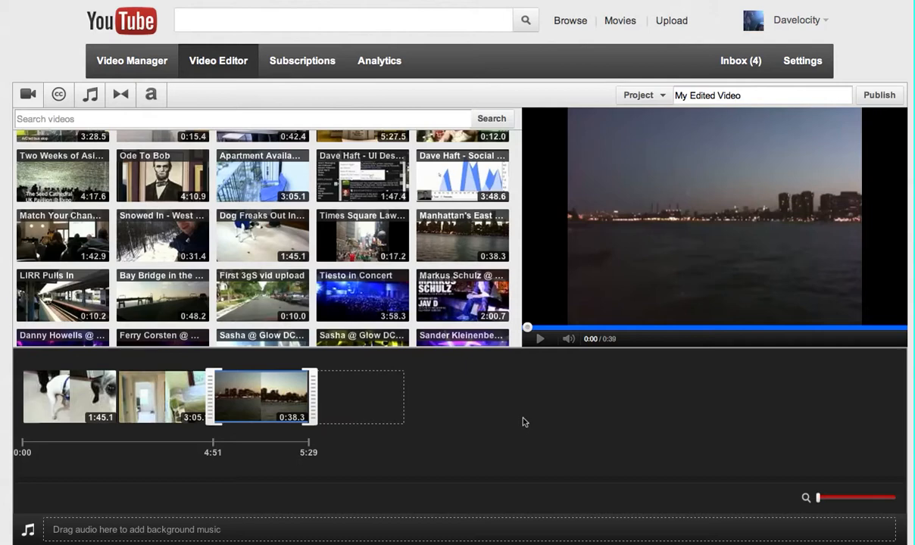
mouse_move(433, 400)
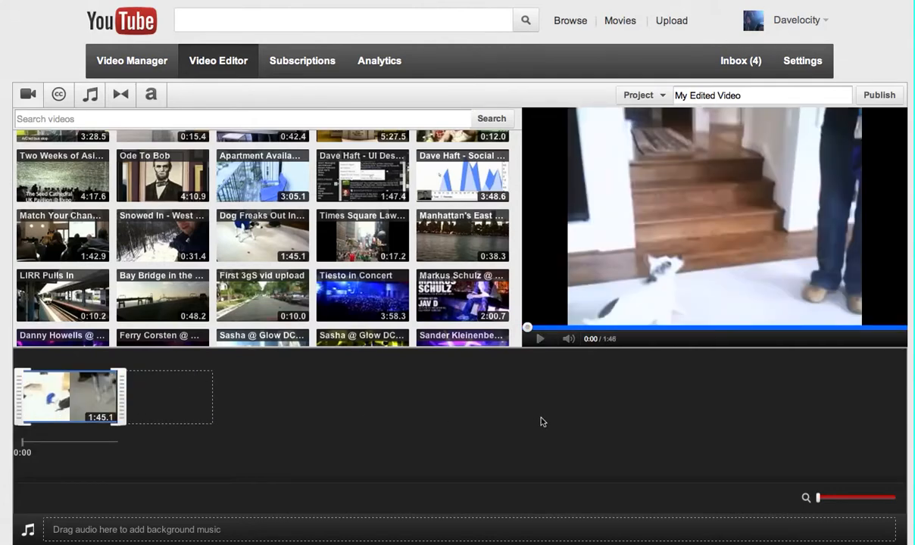
mouse_move(622, 327)
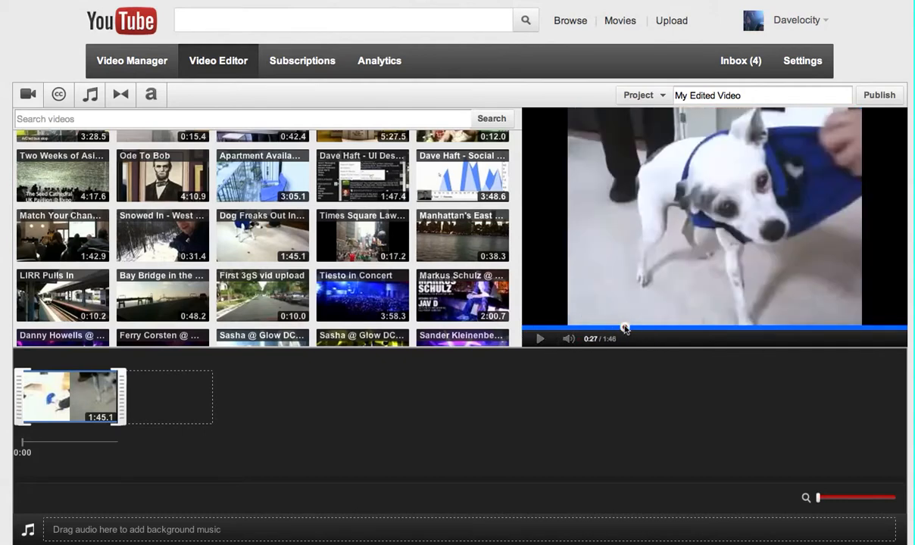
click(579, 325)
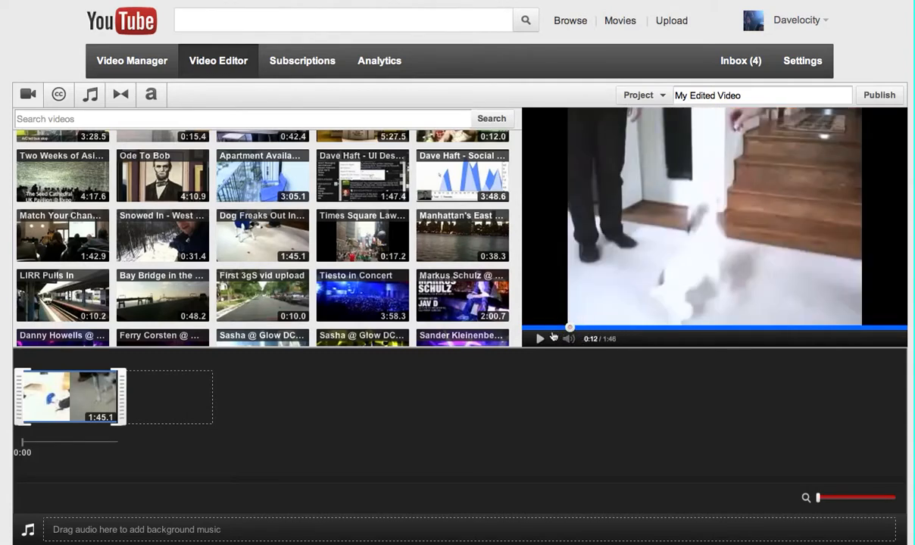
click(540, 340)
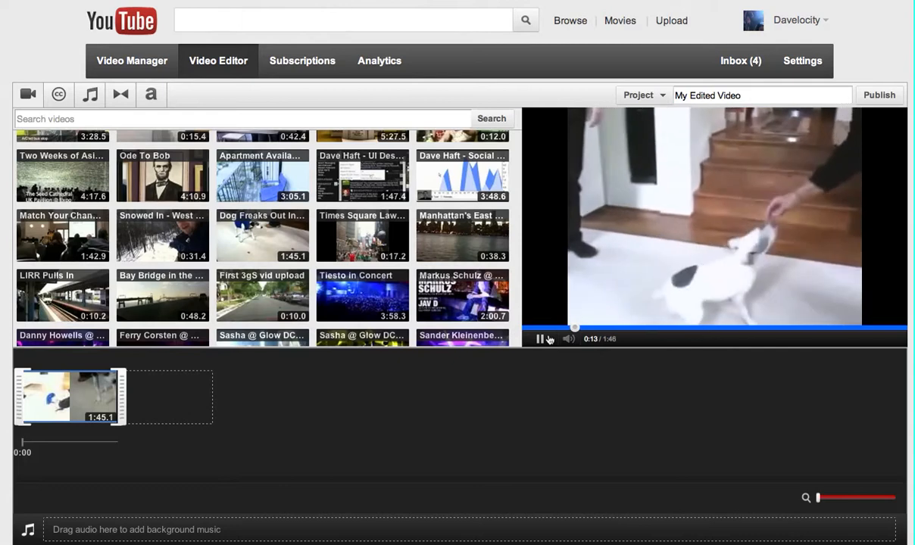
click(615, 340)
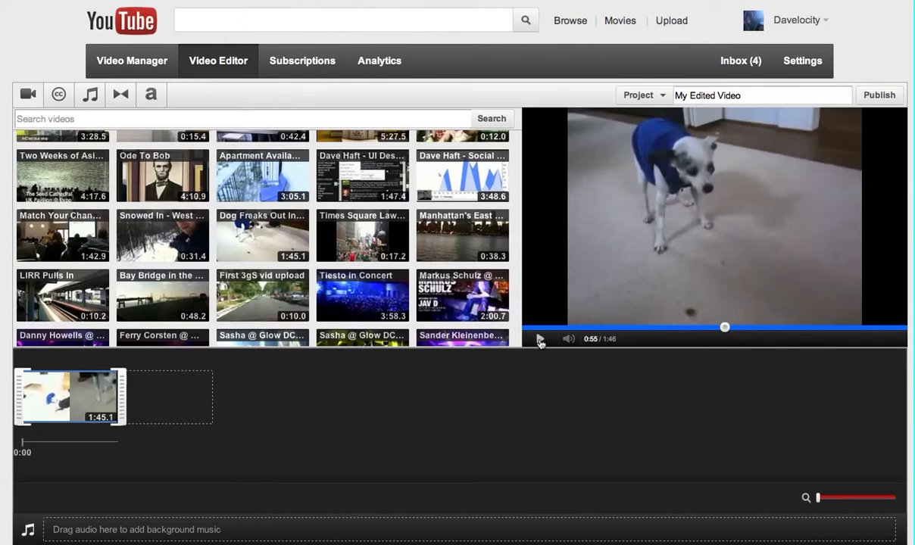
click(540, 340)
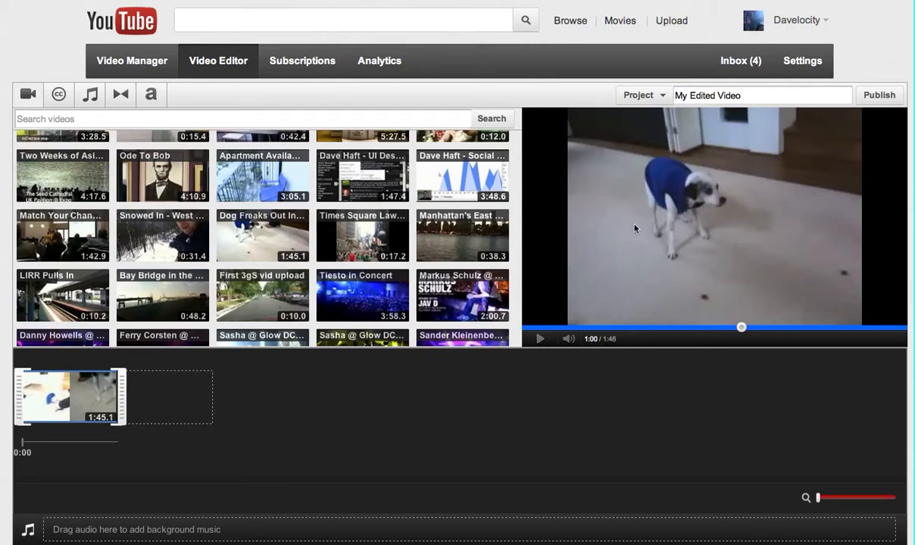
mouse_move(612, 266)
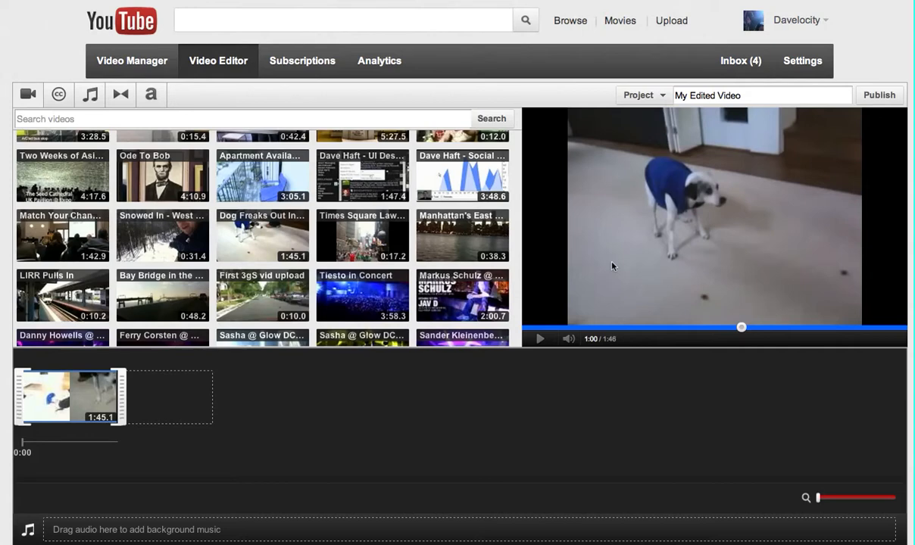
mouse_move(577, 334)
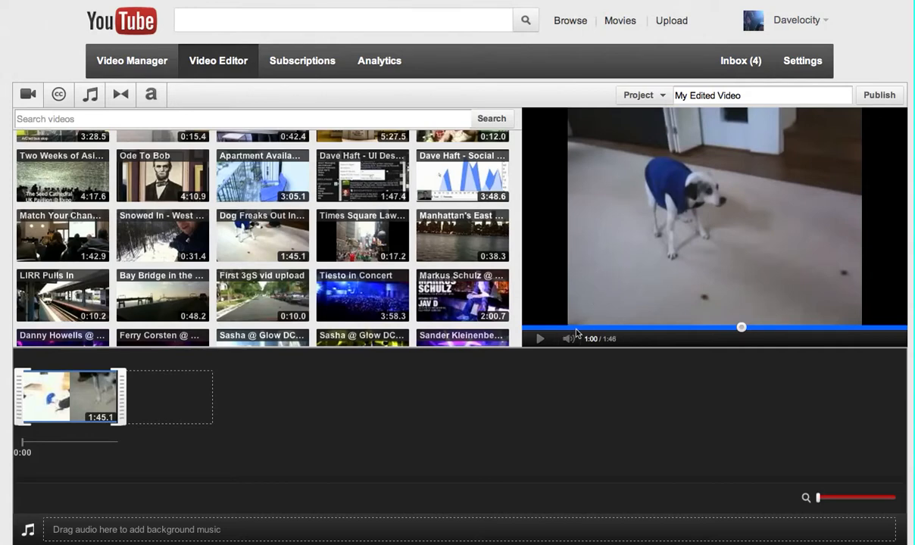
mouse_move(291, 464)
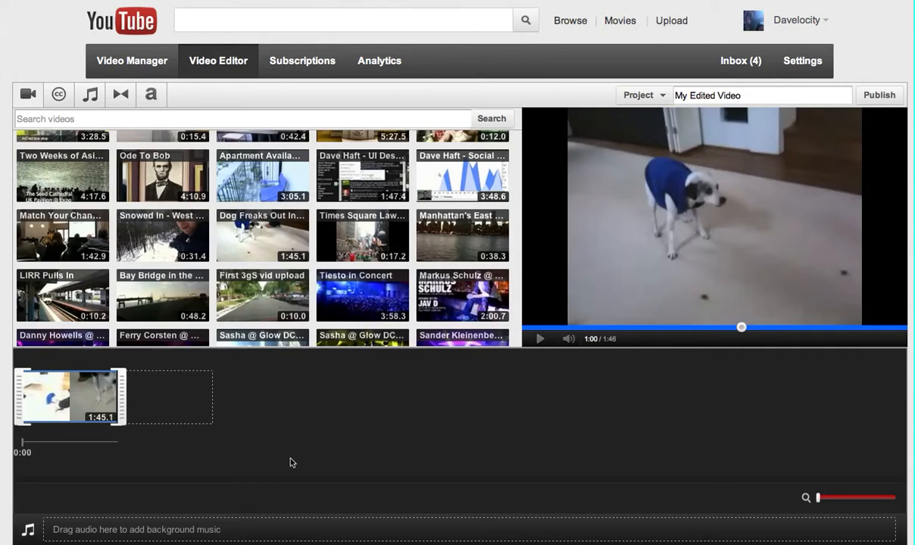
mouse_move(265, 455)
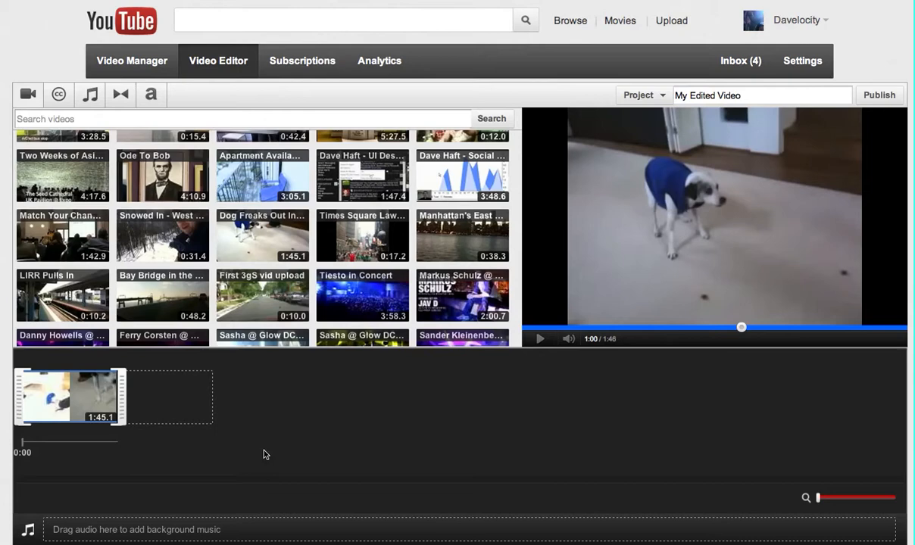
mouse_move(202, 456)
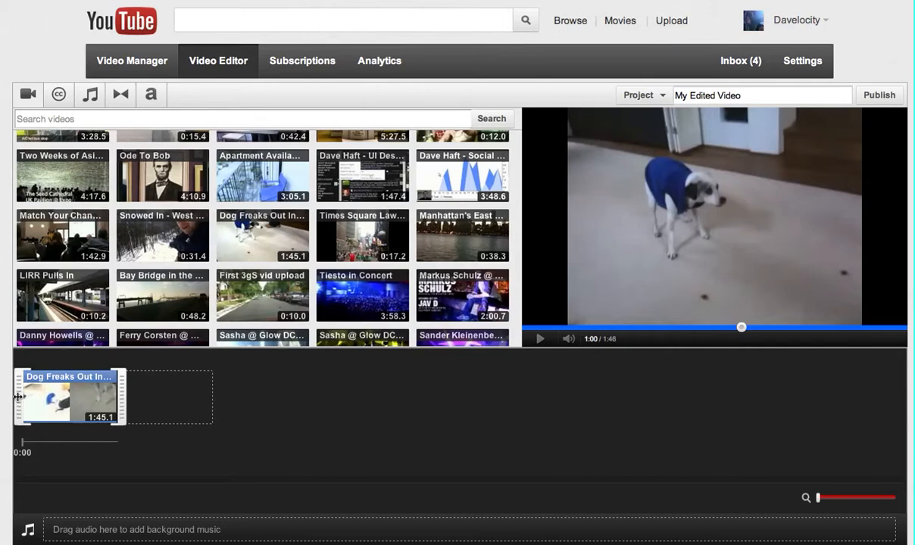
mouse_move(69, 397)
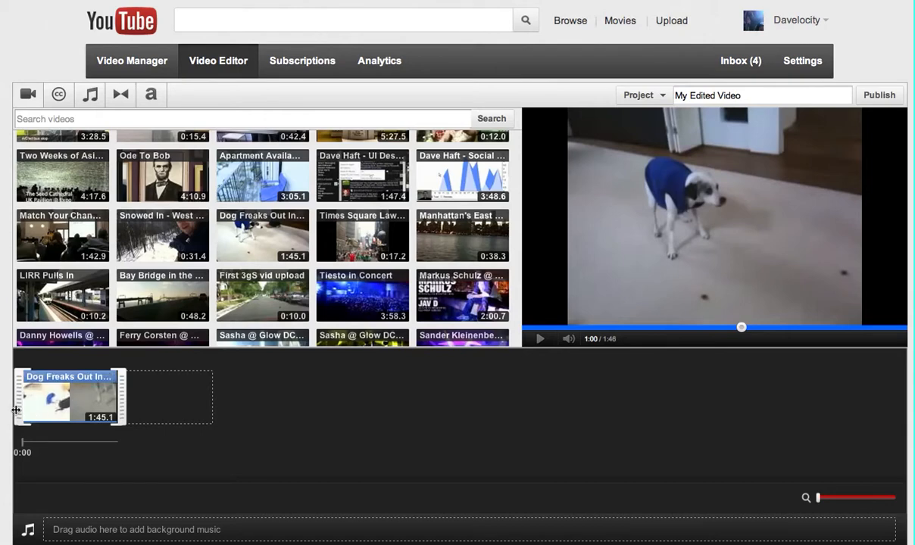
- Trim the dog clip's start from 1:45 down to about 1:39
drag(15, 410, 23, 410)
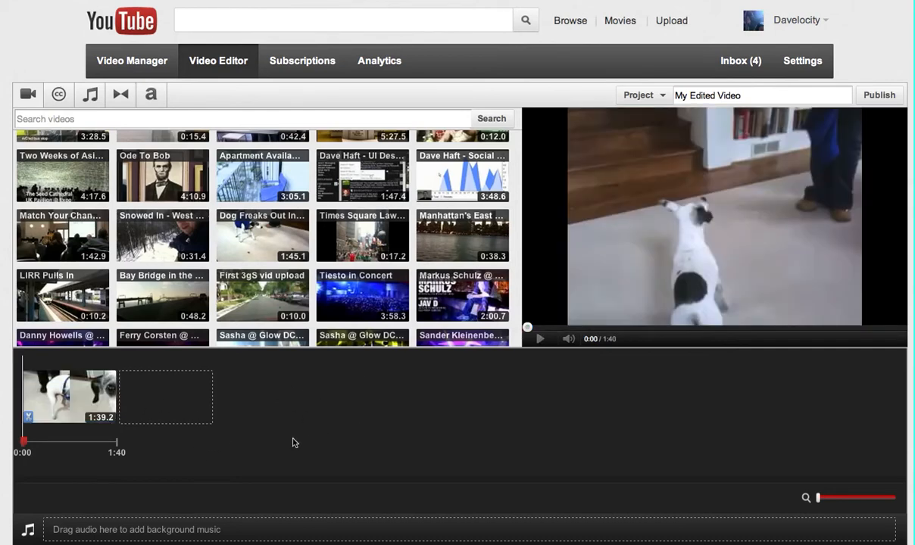
mouse_move(212, 459)
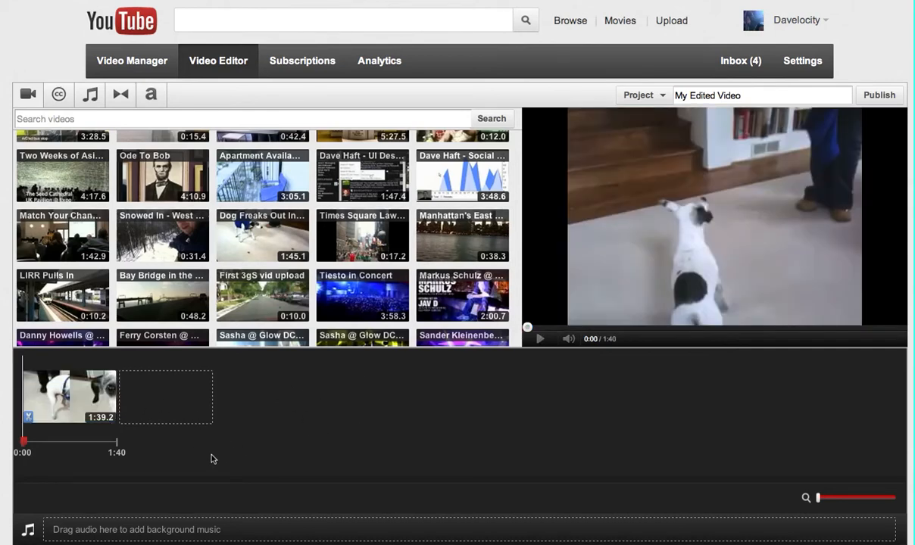
mouse_move(541, 365)
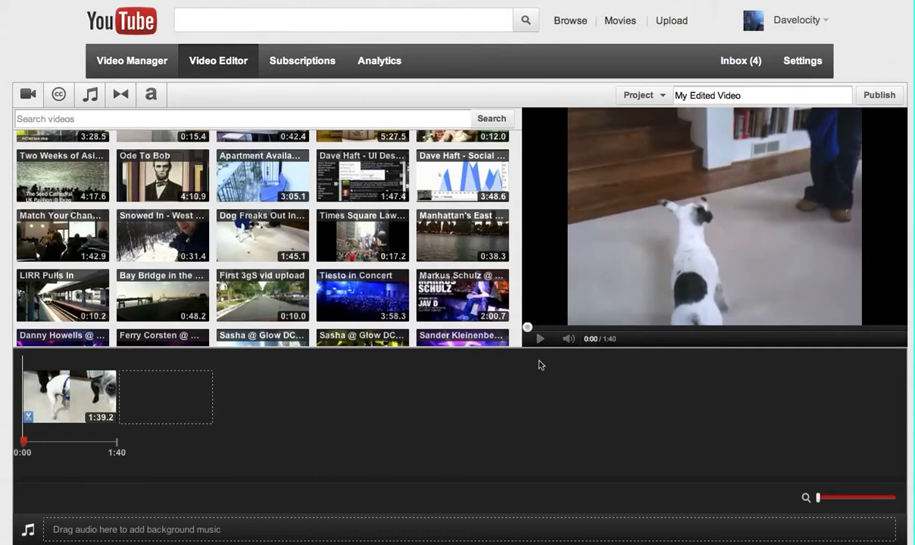
mouse_move(540, 340)
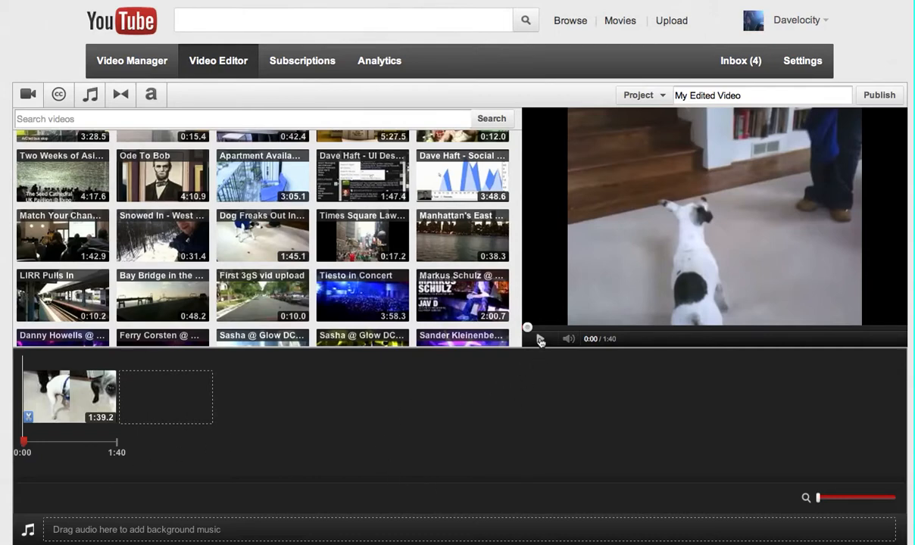
click(541, 340)
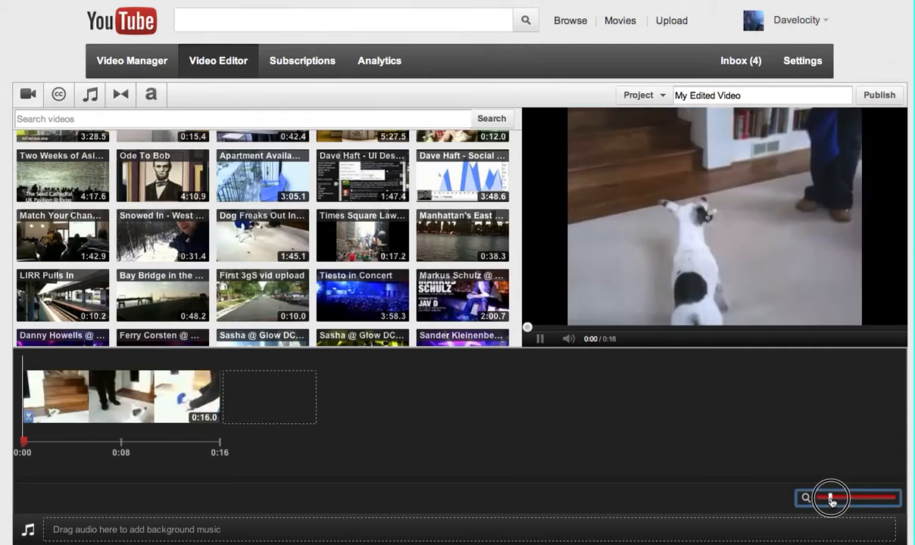
- Zoom the timeline in and shorten the dog clip's end to about 10 seconds
drag(832, 499, 850, 498)
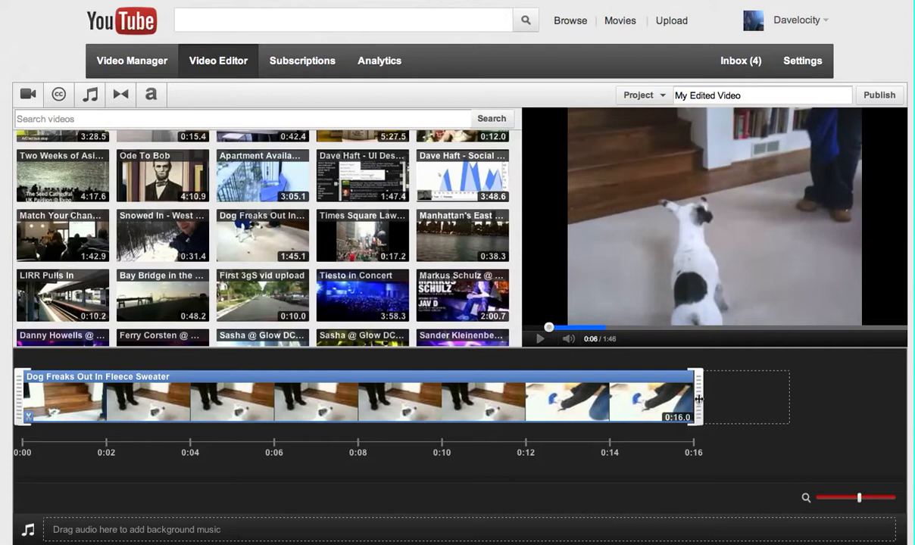
drag(697, 397, 669, 402)
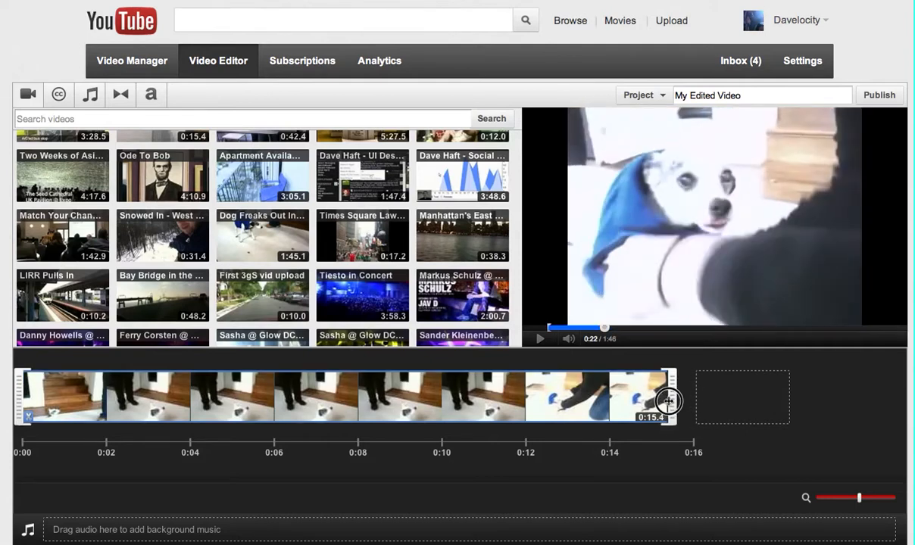
drag(670, 402, 585, 400)
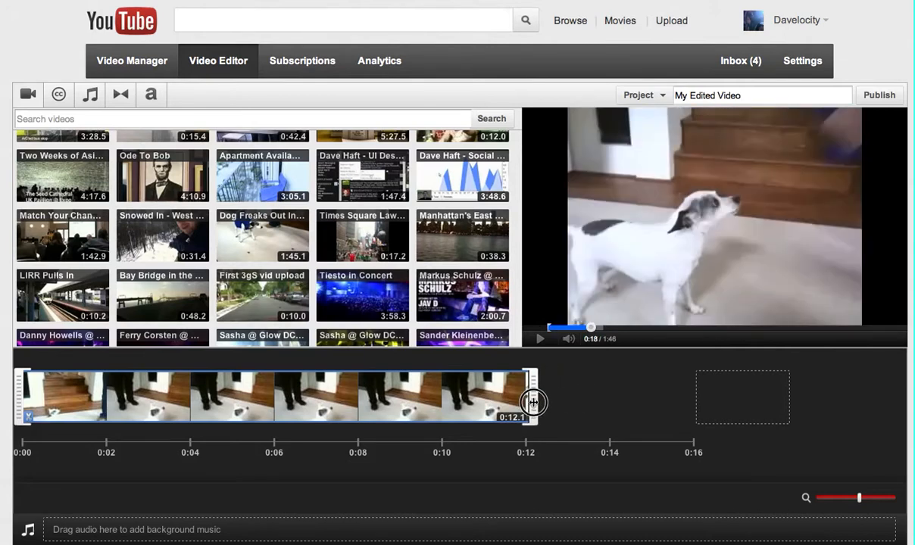
drag(533, 402, 467, 394)
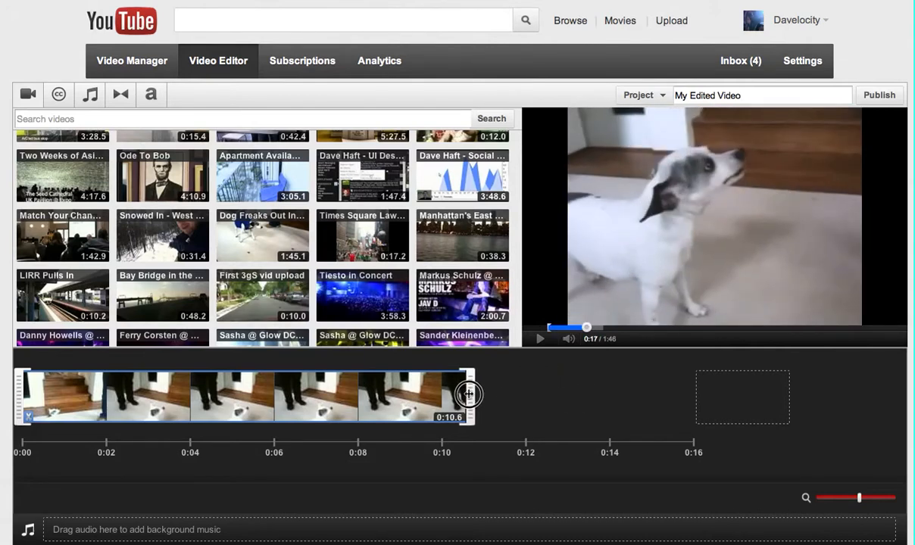
drag(467, 394, 454, 401)
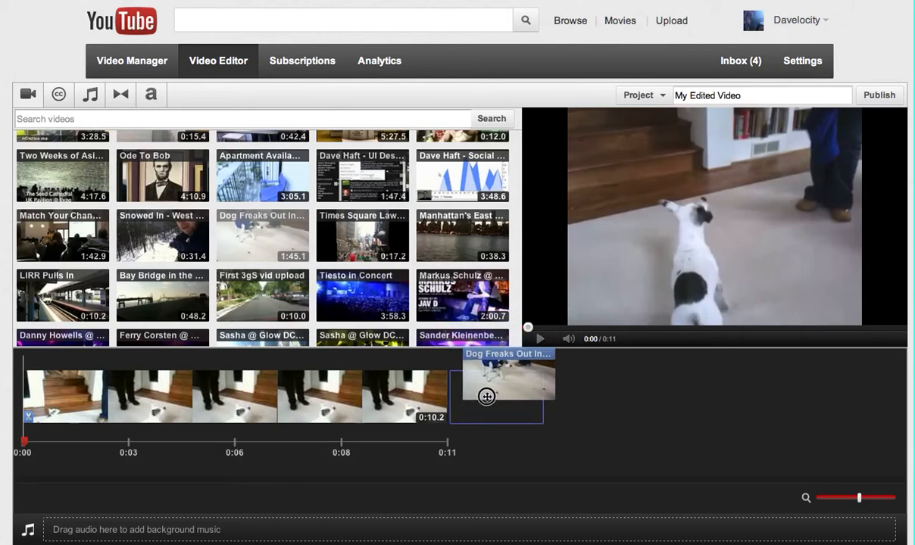
- Drop an untrimmed 1:45 copy of the dog video after the 10-second clip
drag(486, 397, 482, 422)
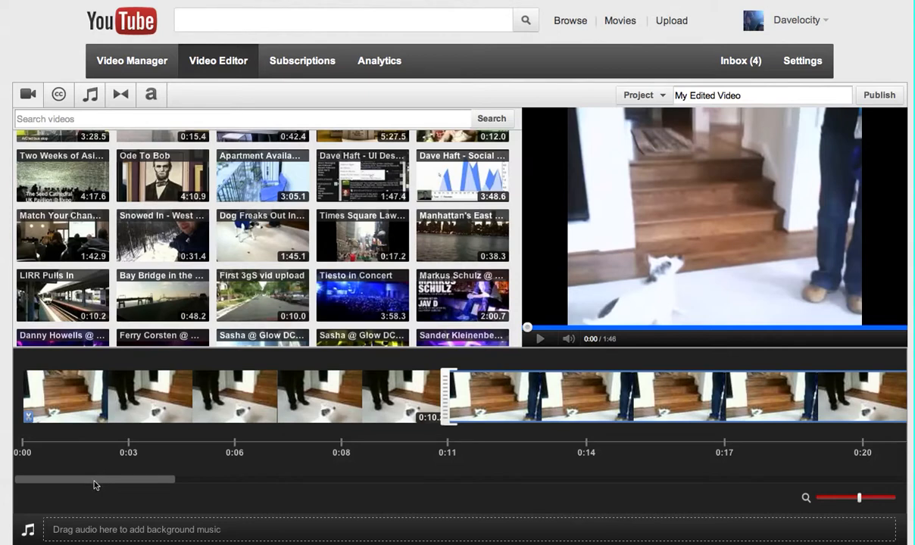
drag(96, 479, 115, 497)
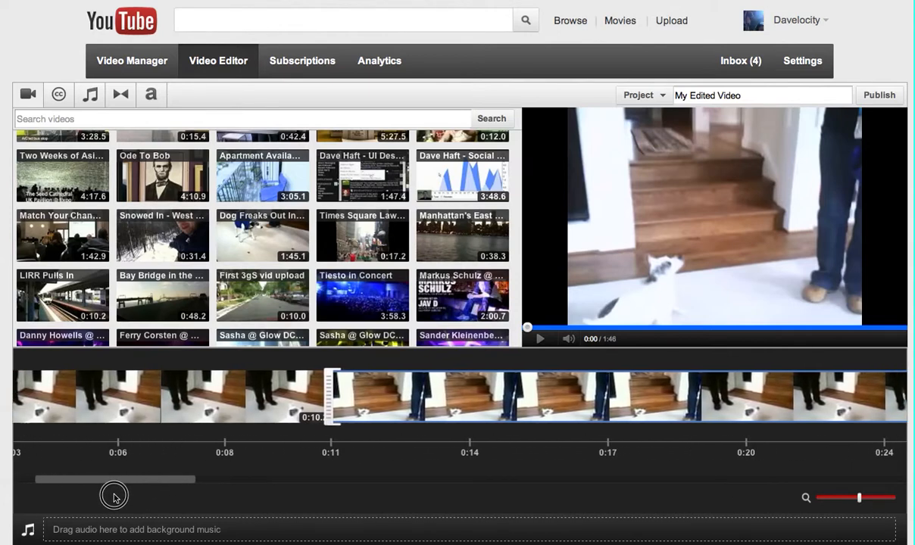
drag(115, 479, 237, 479)
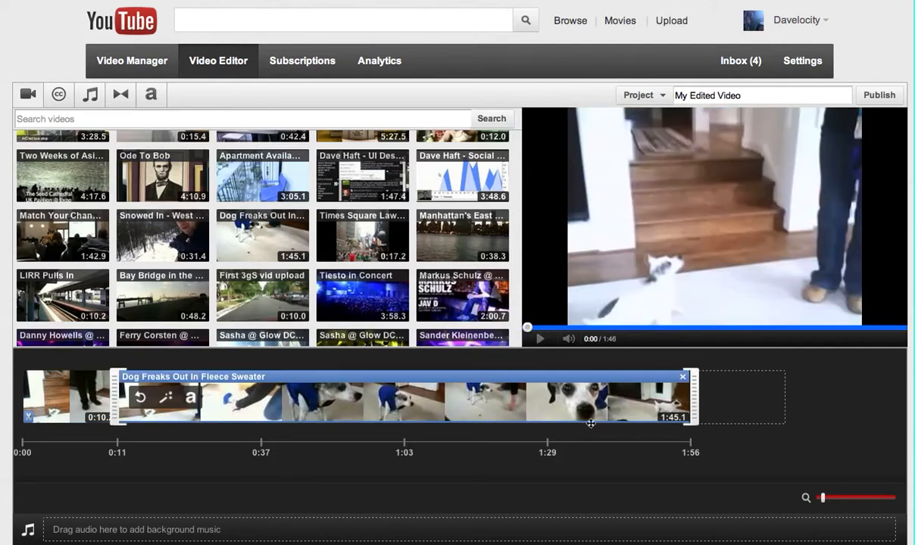
mouse_move(632, 421)
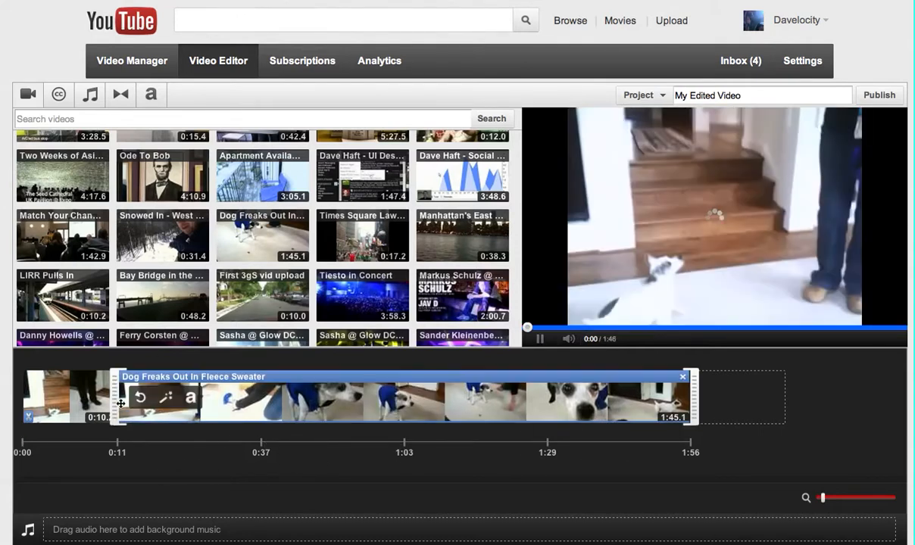
- Cut the beginning off the second dog clip in several passes
click(539, 339)
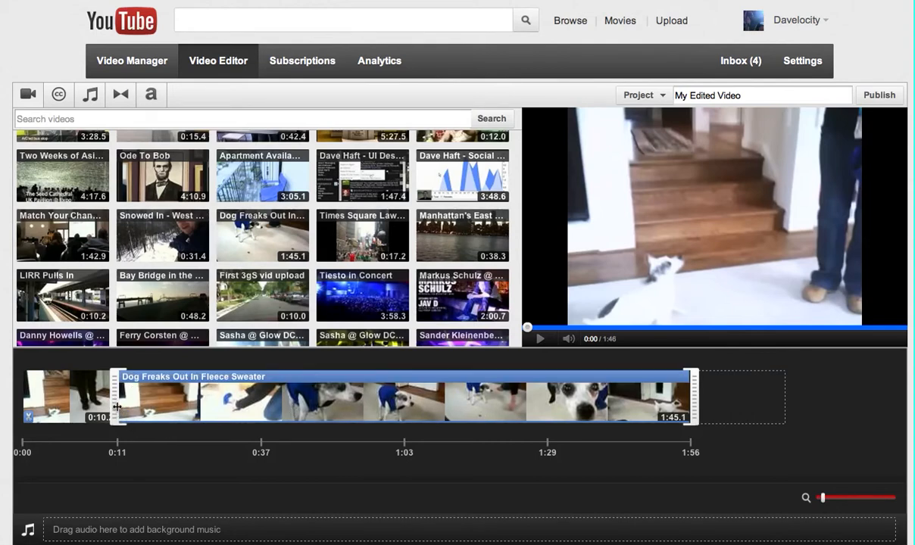
drag(115, 406, 134, 406)
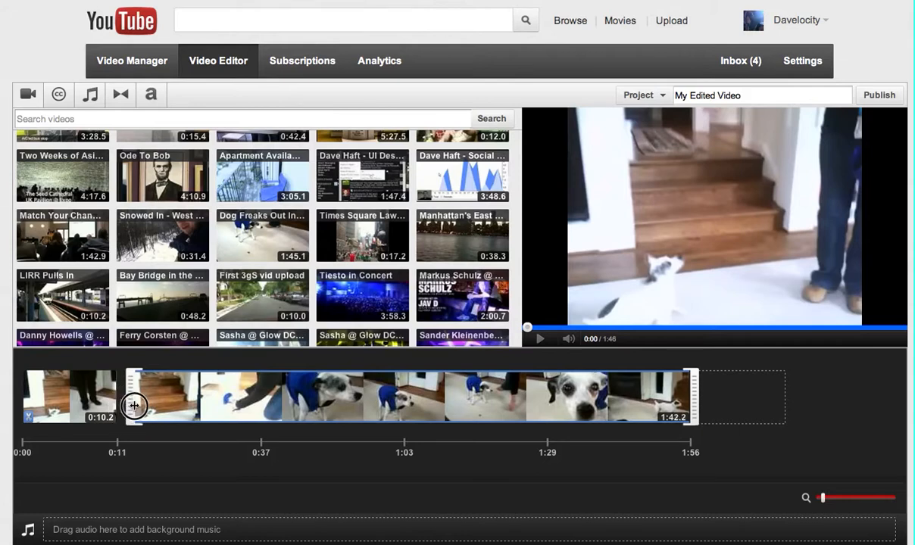
drag(135, 406, 257, 406)
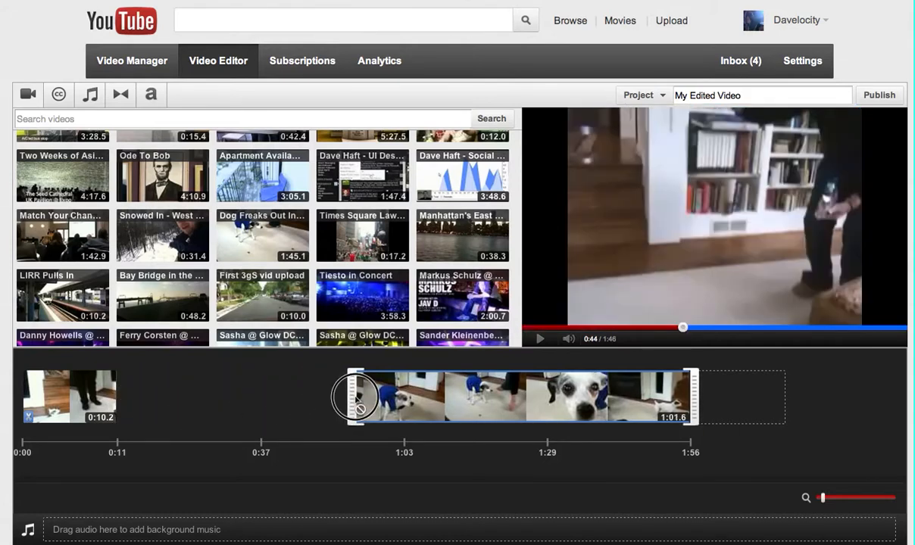
drag(356, 397, 426, 394)
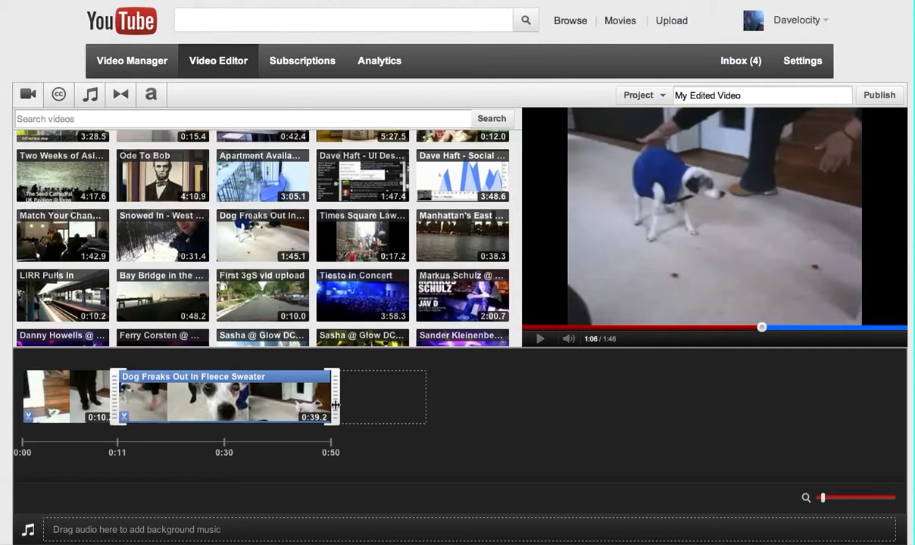
- Shorten the second clip's end to about 21 seconds, project near 32 seconds
drag(333, 407, 265, 397)
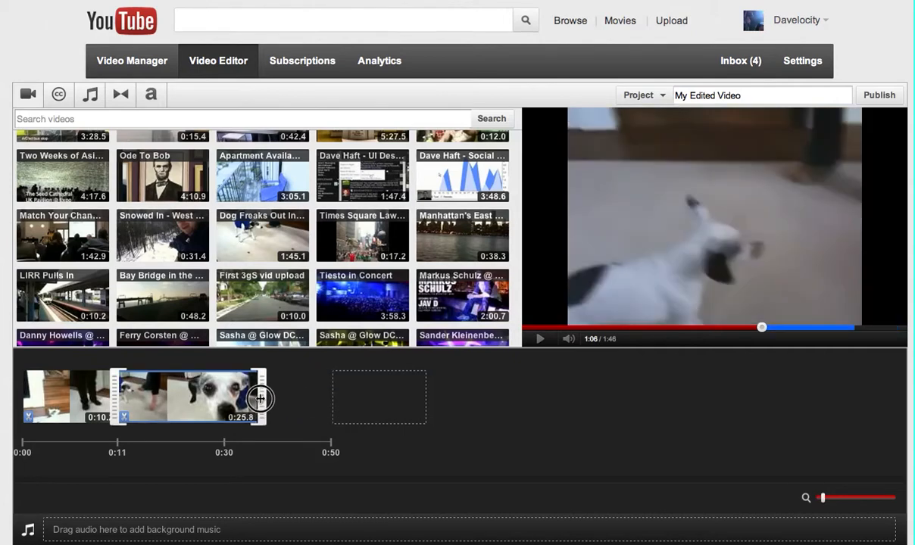
drag(260, 400, 238, 400)
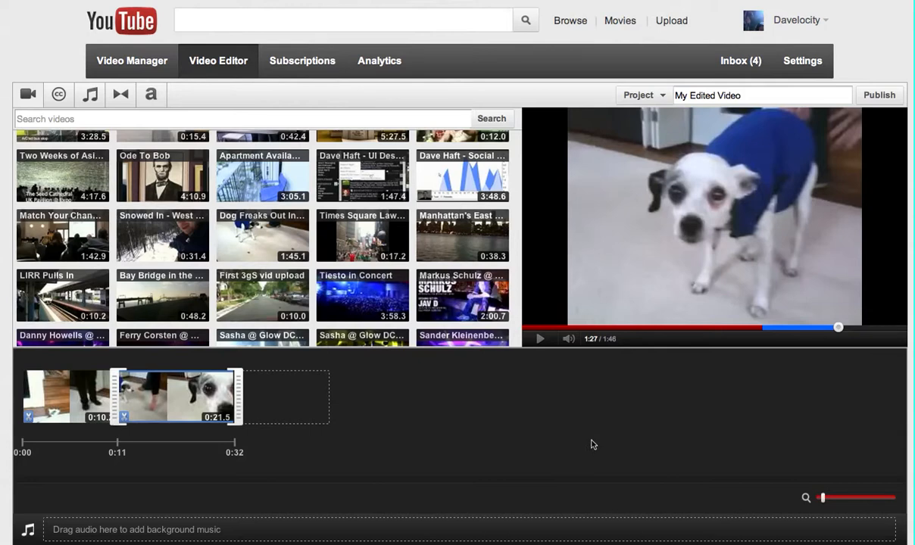
mouse_move(376, 440)
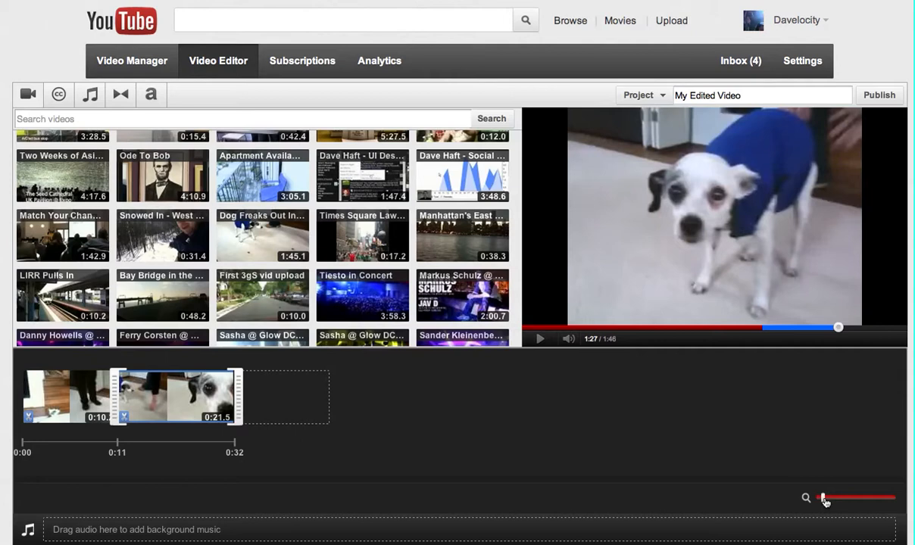
drag(826, 497, 846, 497)
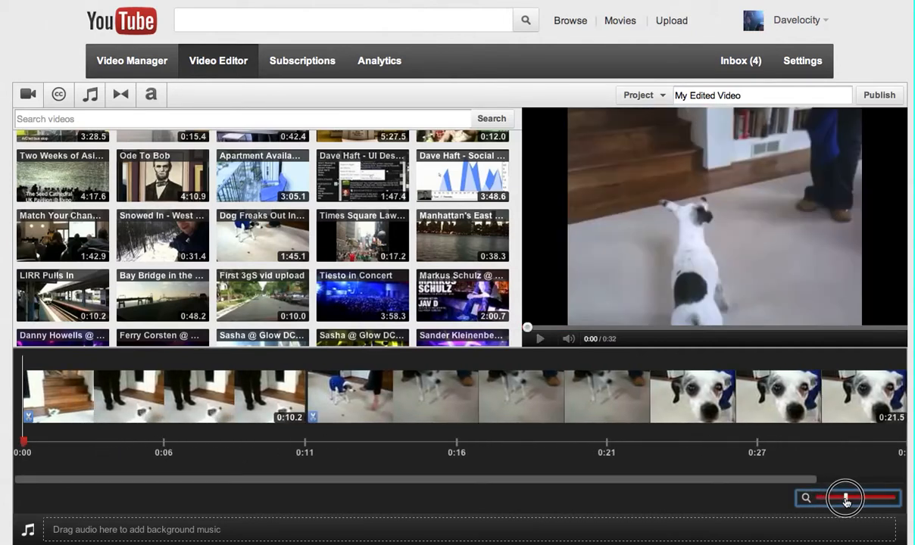
drag(845, 498, 836, 498)
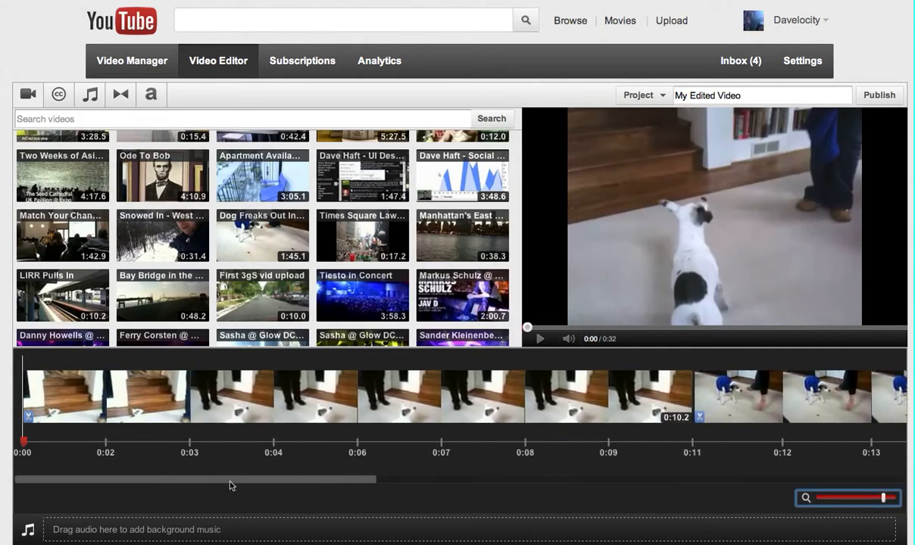
mouse_move(209, 482)
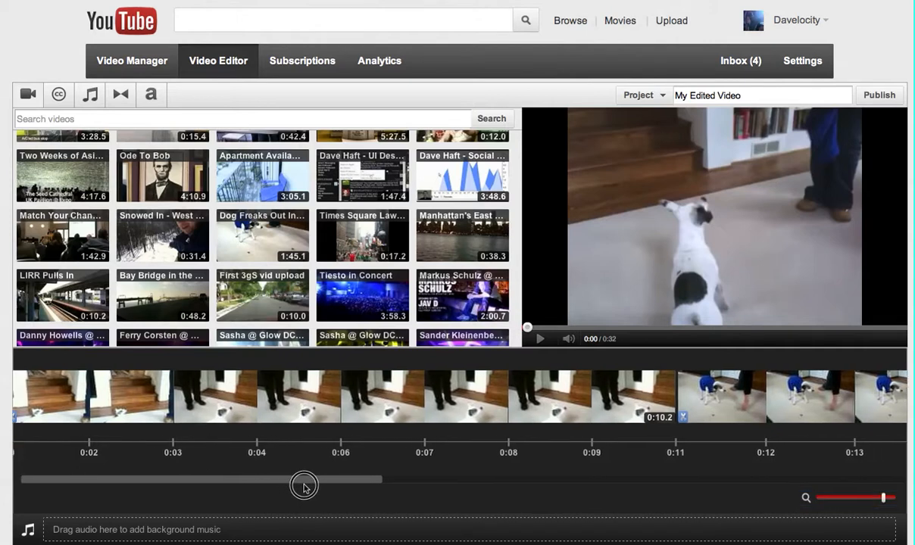
drag(303, 479, 497, 470)
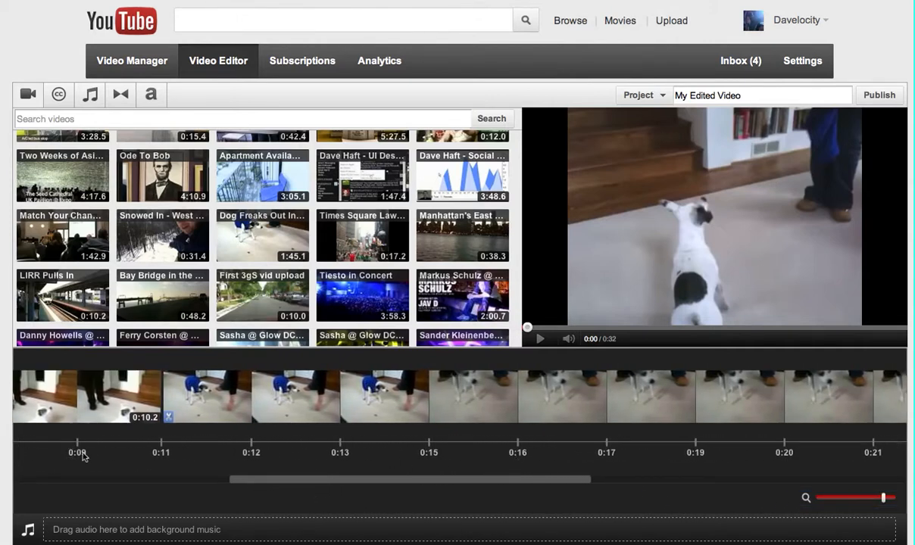
mouse_move(97, 455)
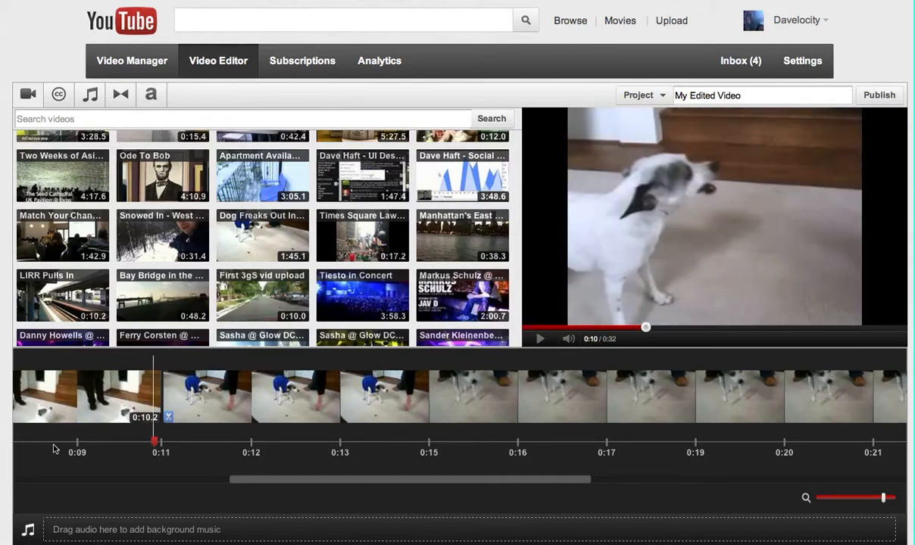
mouse_move(145, 446)
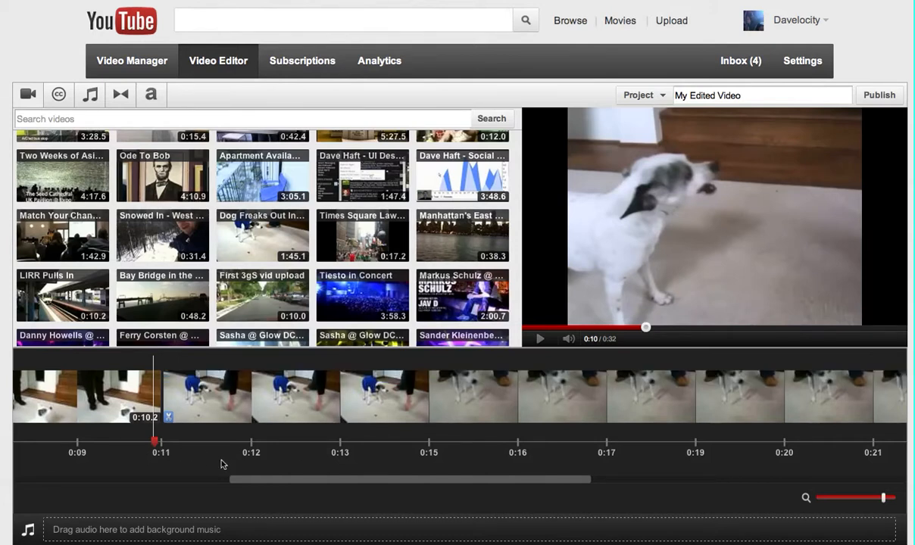
mouse_move(149, 445)
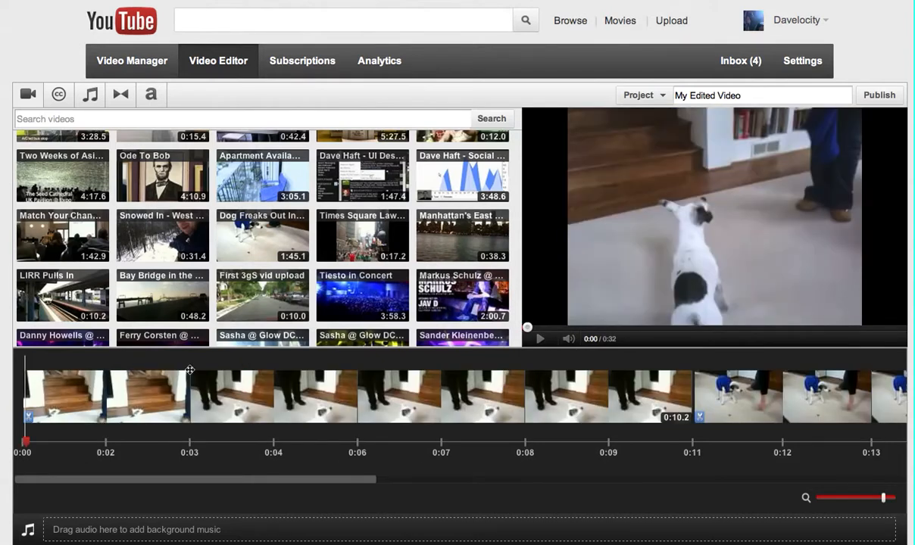
mouse_move(373, 370)
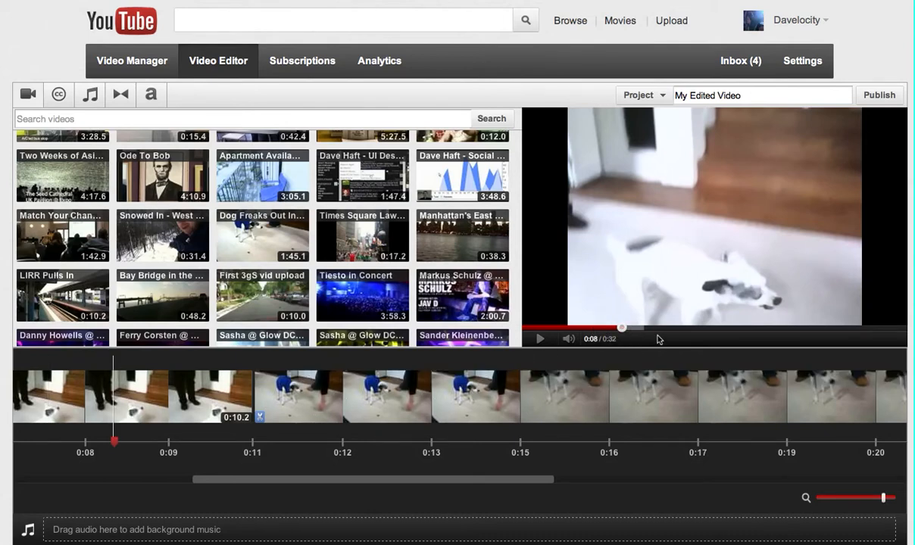
mouse_move(536, 348)
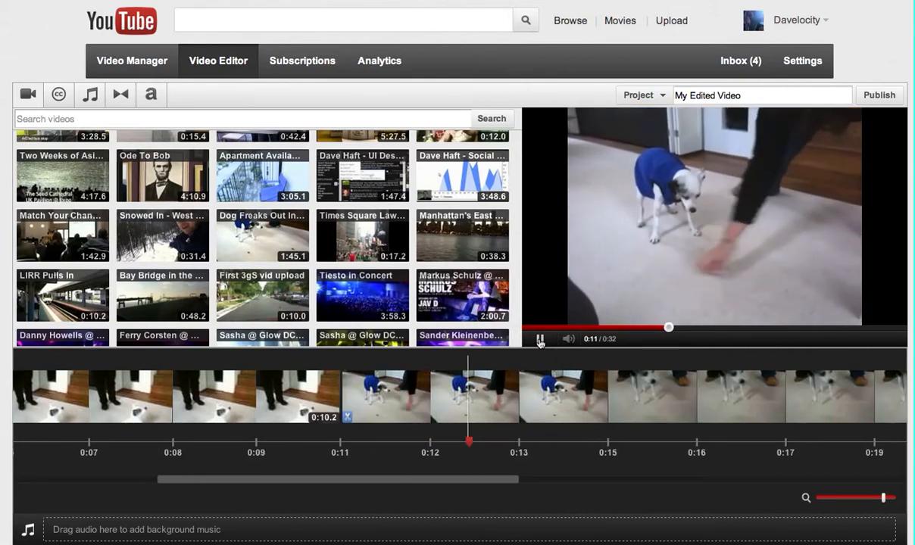
click(542, 339)
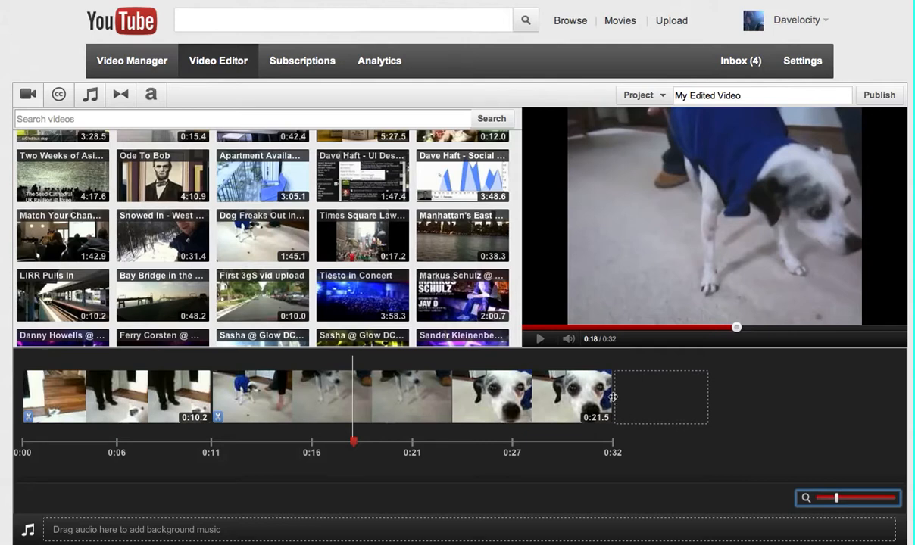
- Trim the sweater clip's end to about 7.9 seconds and play the 19-second video
click(452, 403)
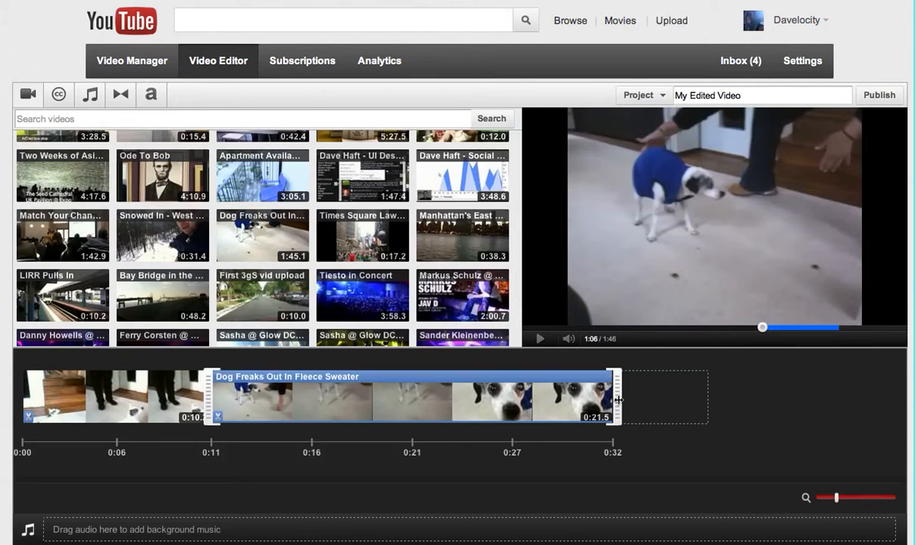
drag(613, 402, 379, 403)
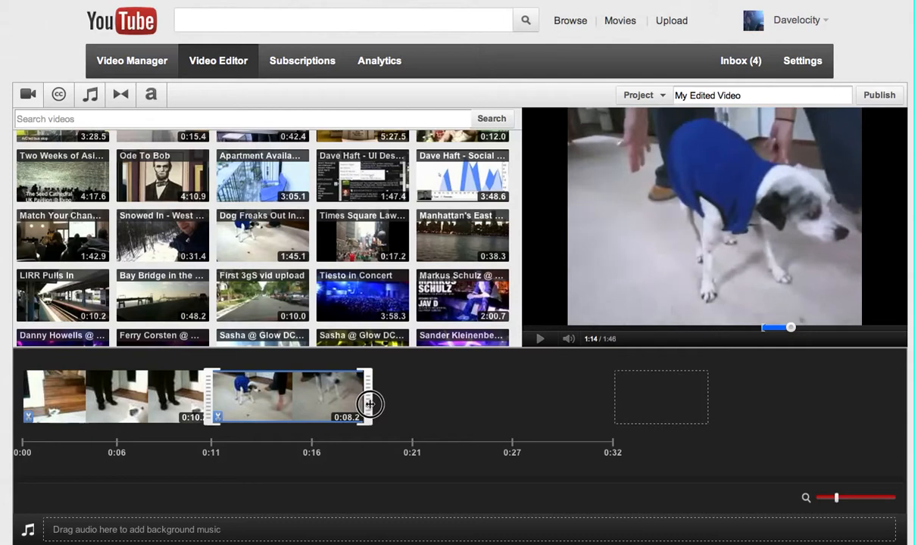
drag(371, 403, 361, 403)
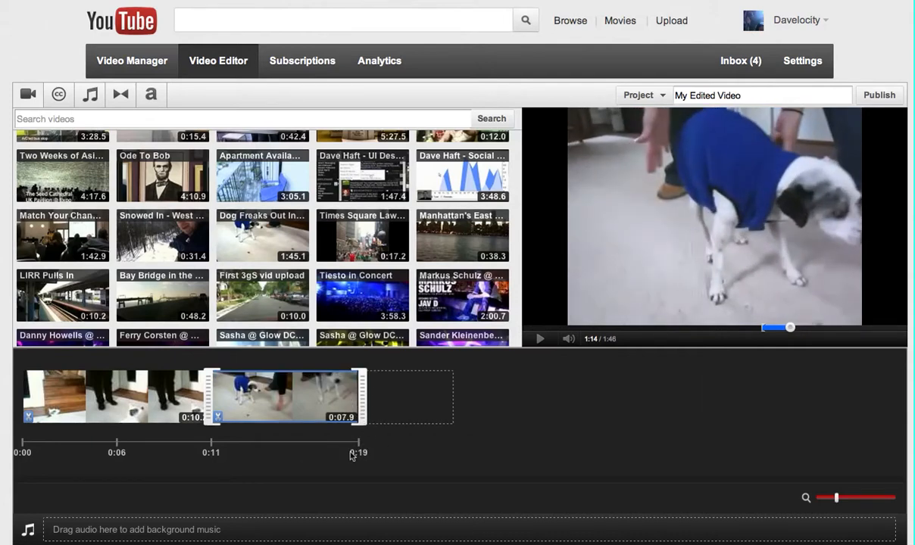
mouse_move(409, 463)
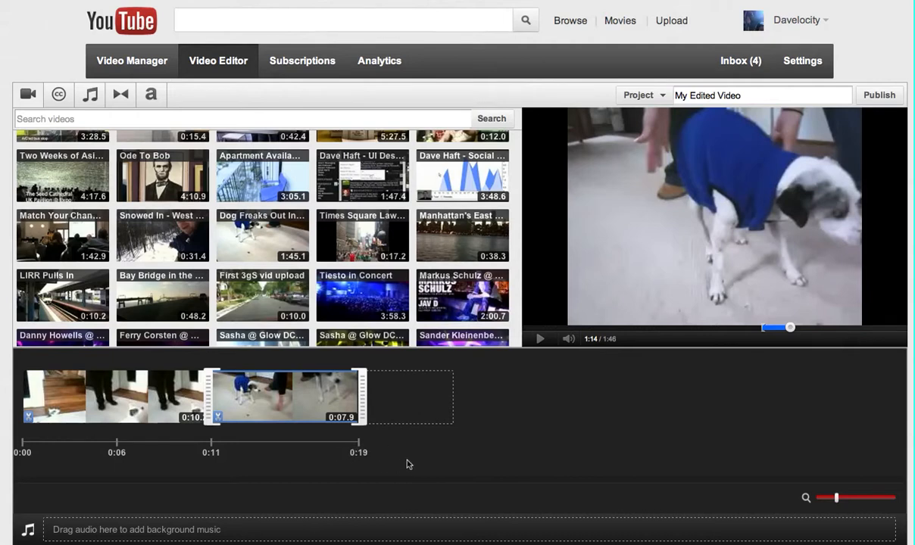
mouse_move(661, 459)
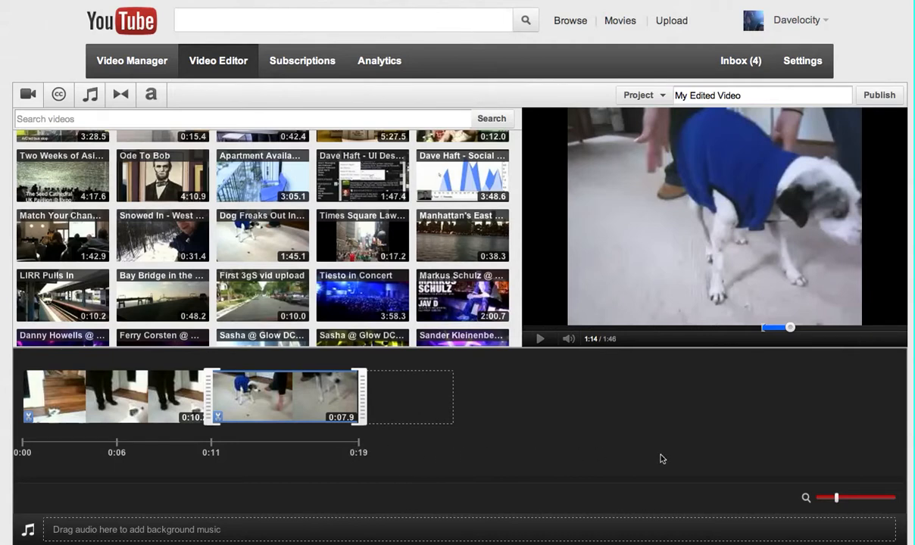
mouse_move(532, 425)
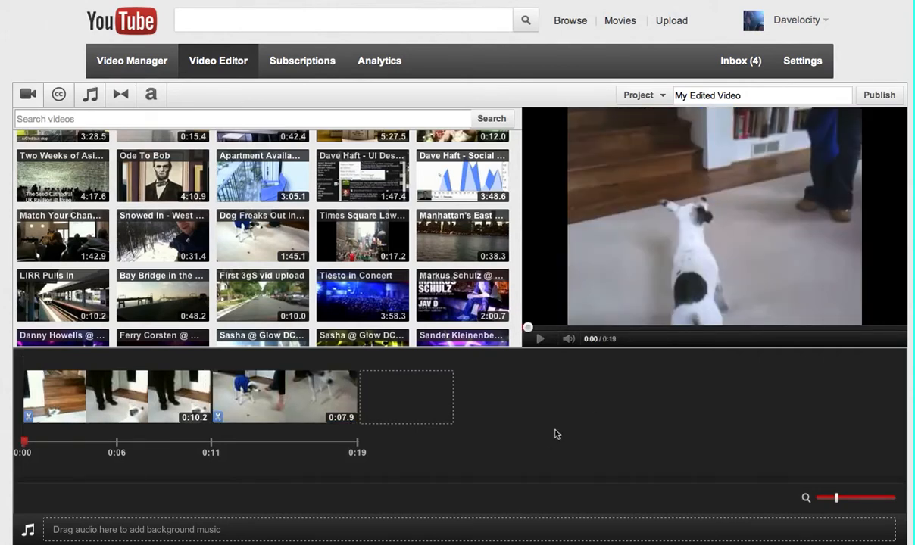
mouse_move(539, 342)
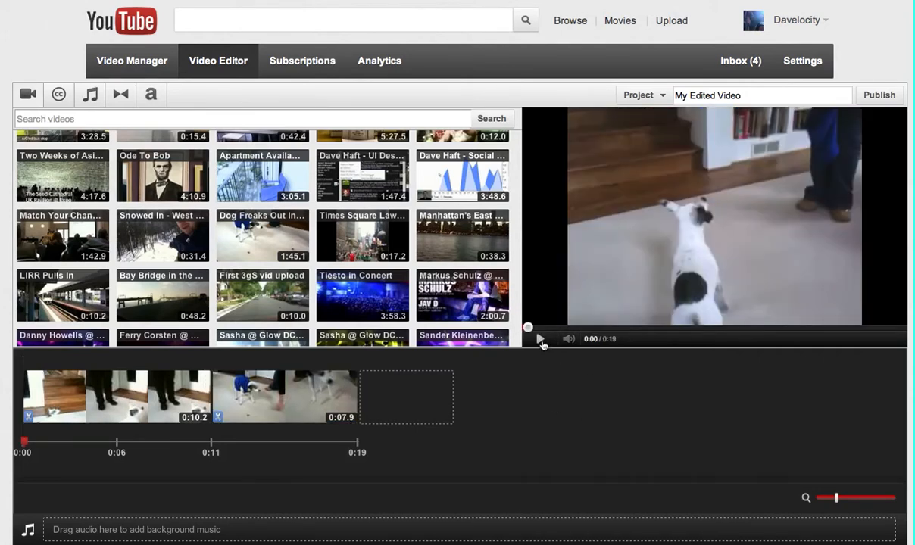
click(539, 339)
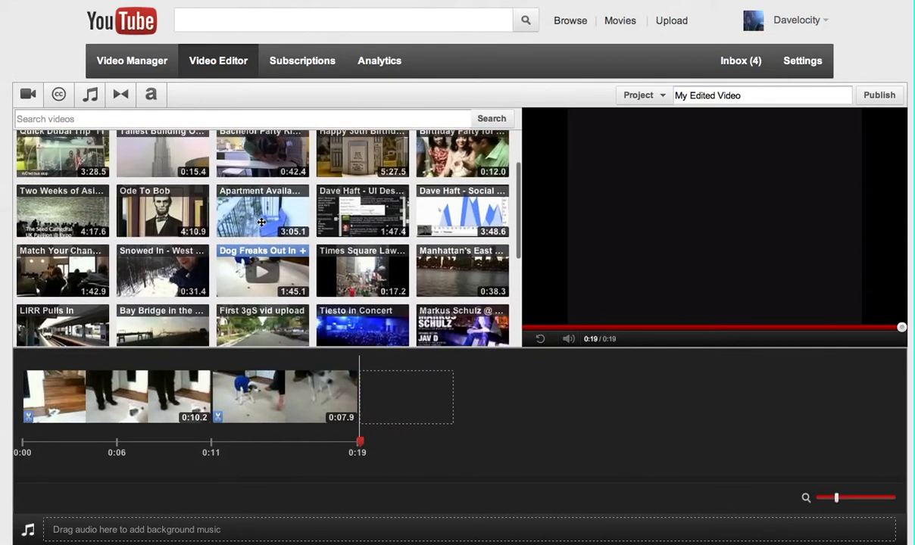
- Add 12 Stones' Open Your Eyes as background music and play it back
scroll(down, 3)
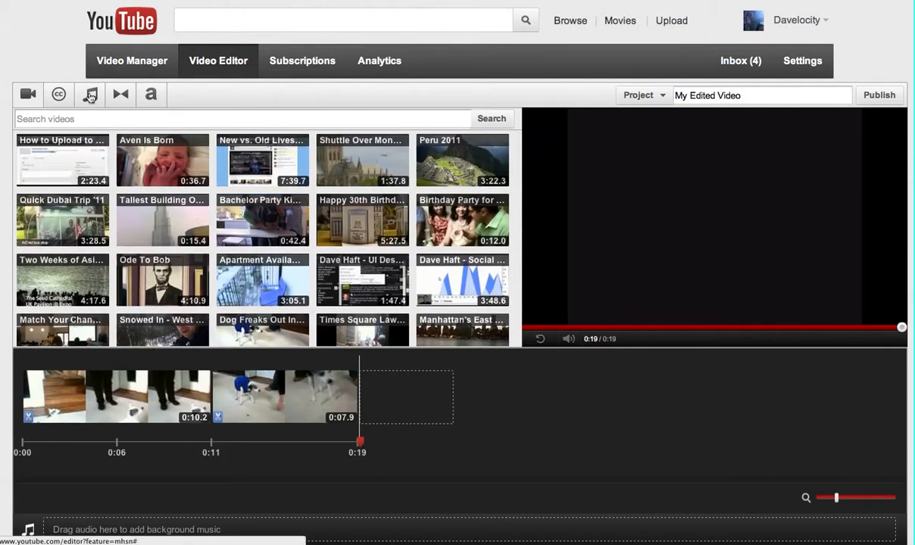
click(90, 94)
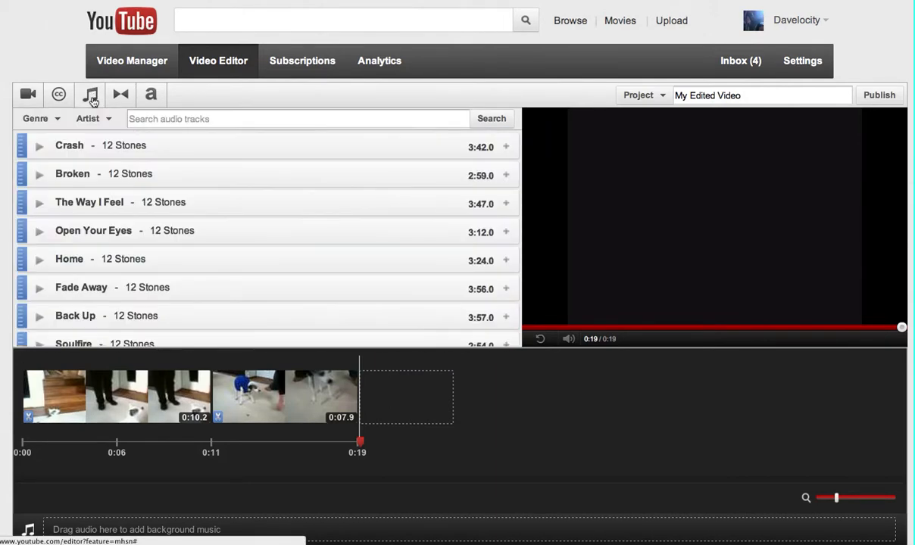
scroll(down, 3)
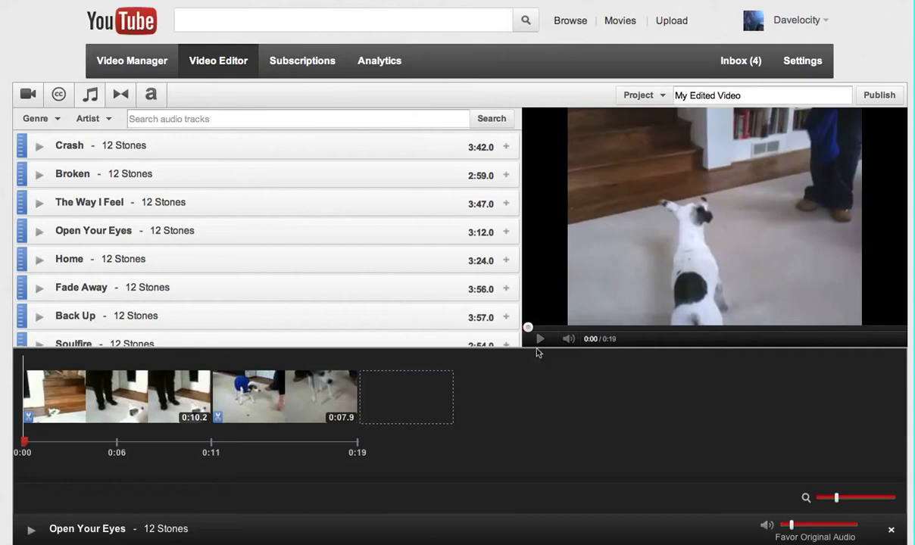
click(539, 339)
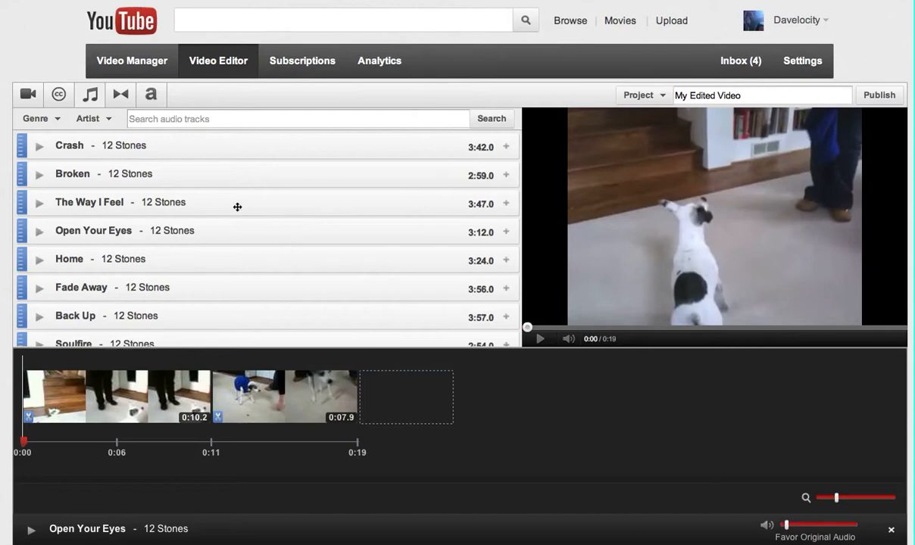
click(120, 93)
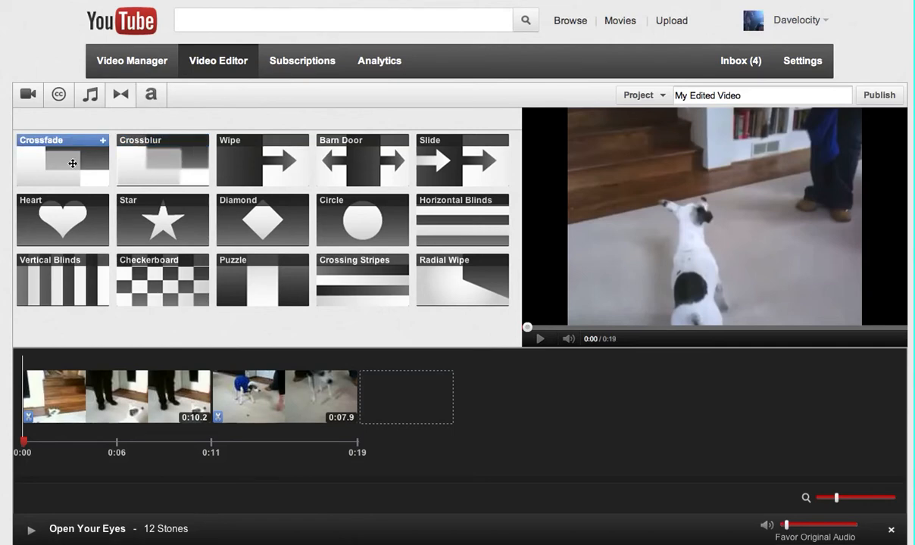
- Put a crossfade between the two dog clips and shorten it to about two seconds
drag(72, 163, 221, 391)
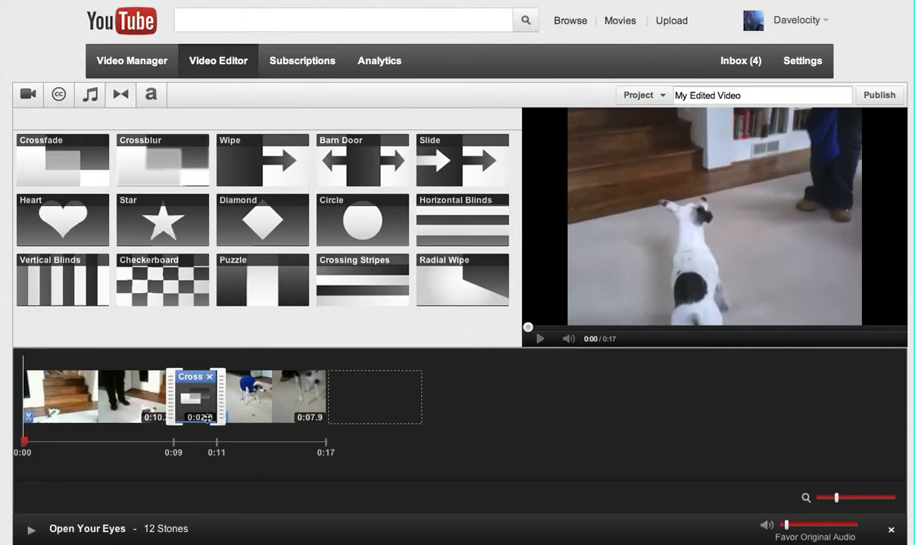
mouse_move(169, 409)
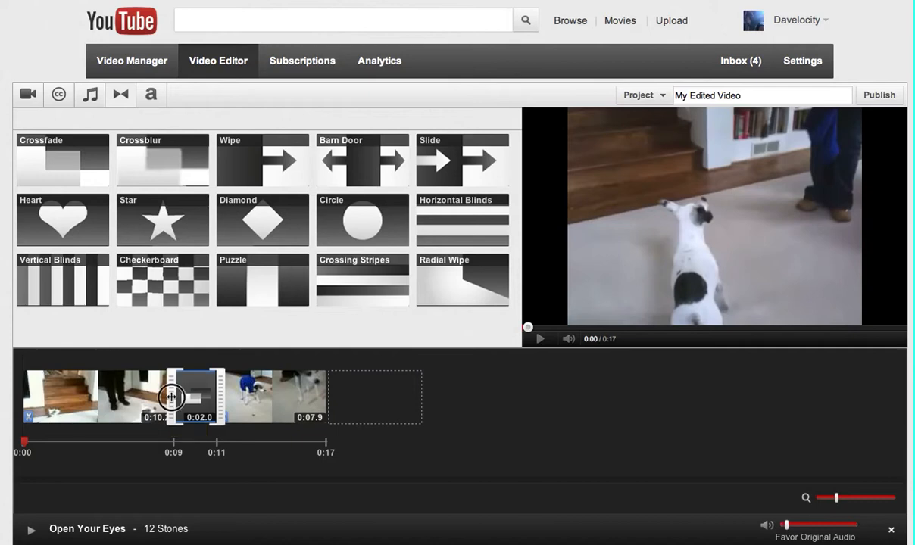
drag(170, 396, 190, 397)
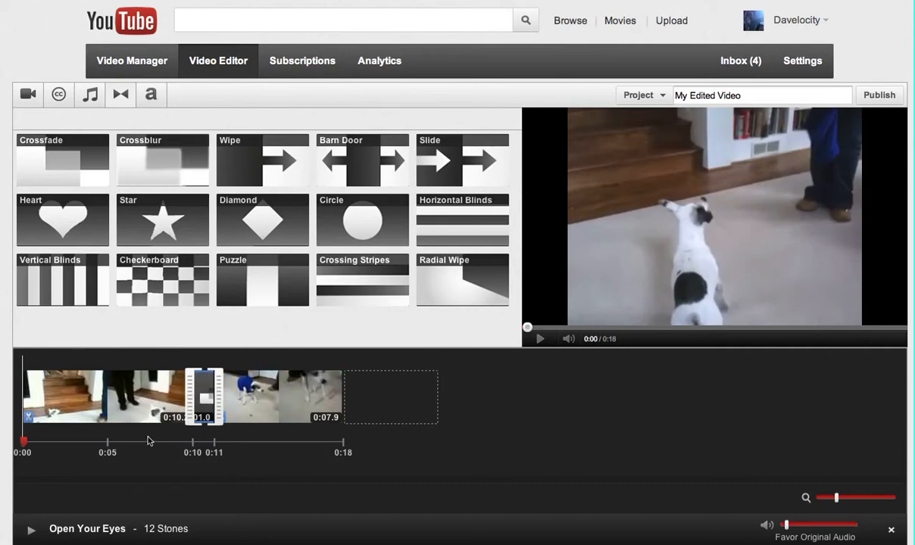
mouse_move(436, 393)
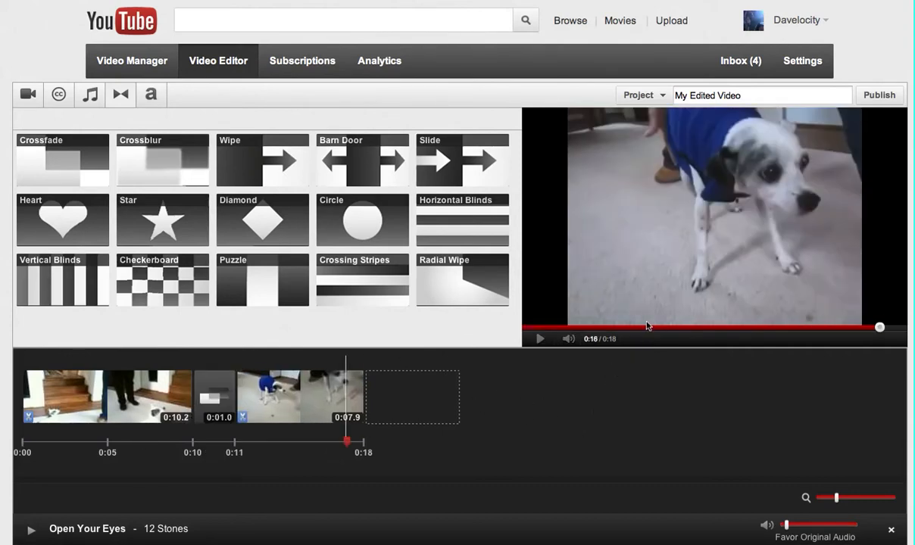
- Scrub and play the preview to review the clips, then bring up title options
click(648, 327)
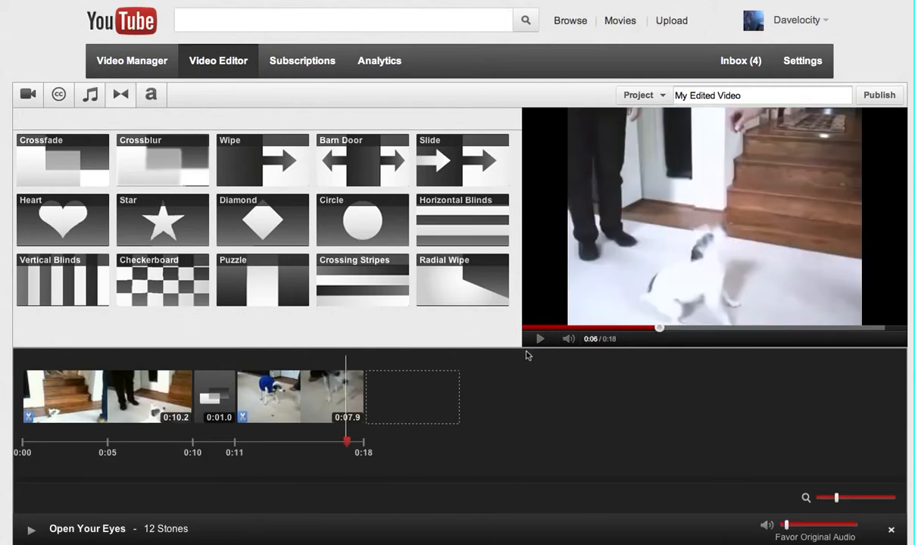
click(539, 339)
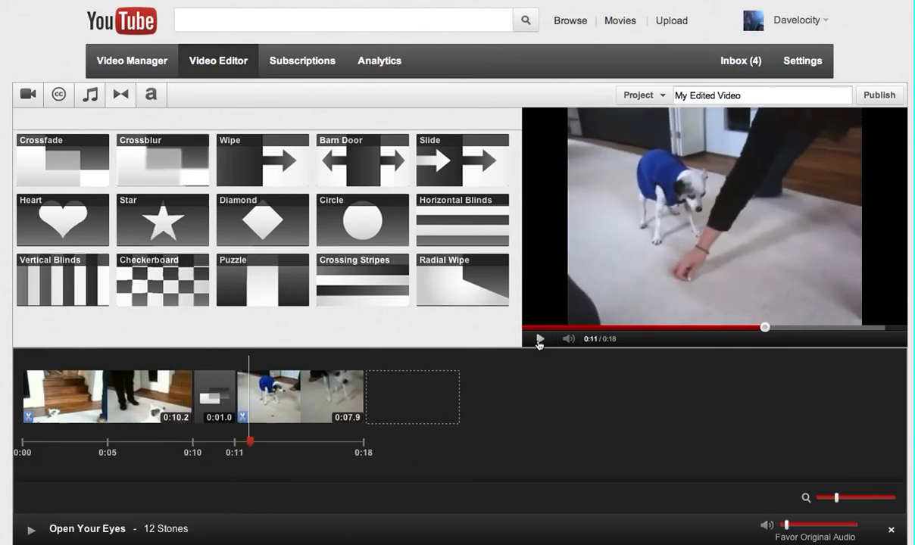
mouse_move(678, 333)
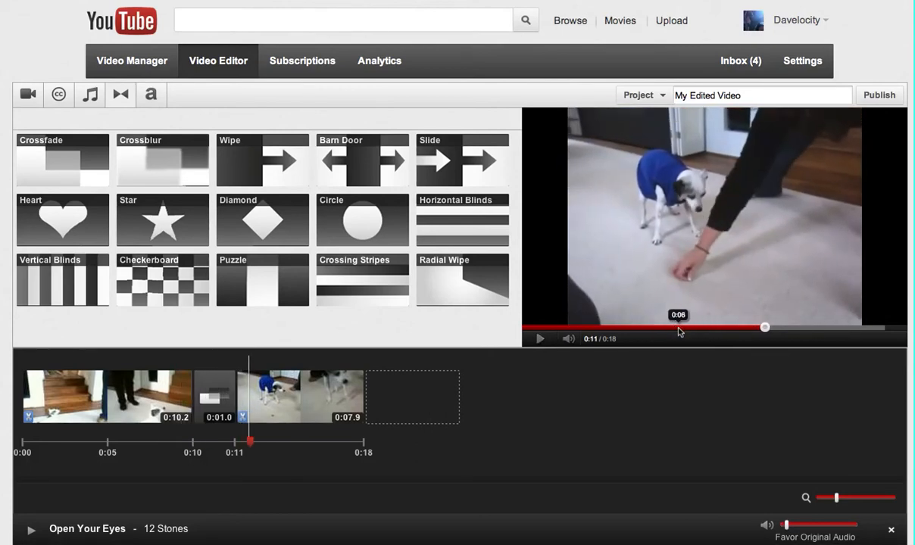
click(541, 339)
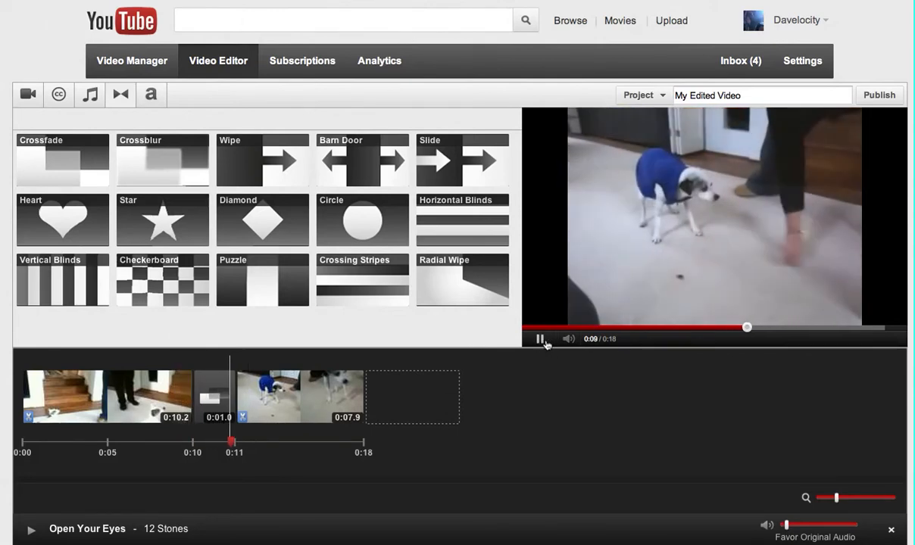
click(542, 340)
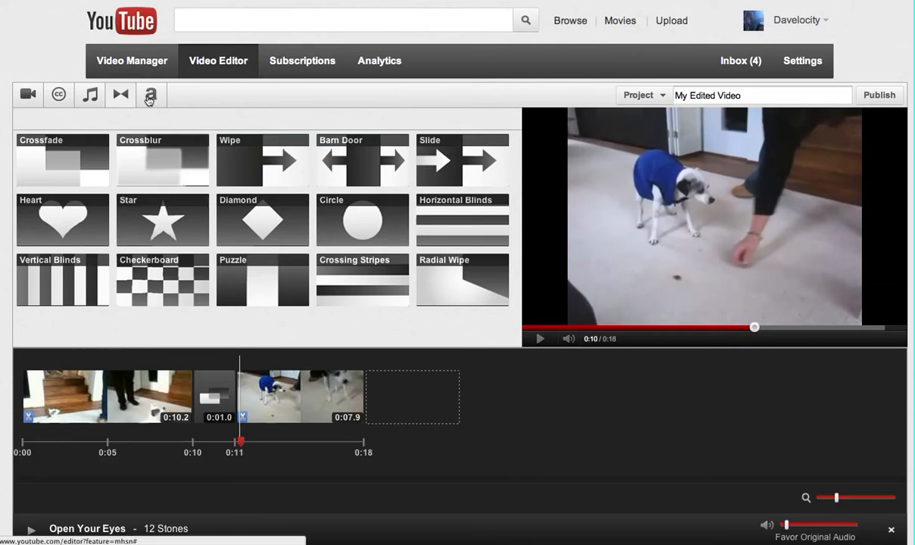
click(150, 94)
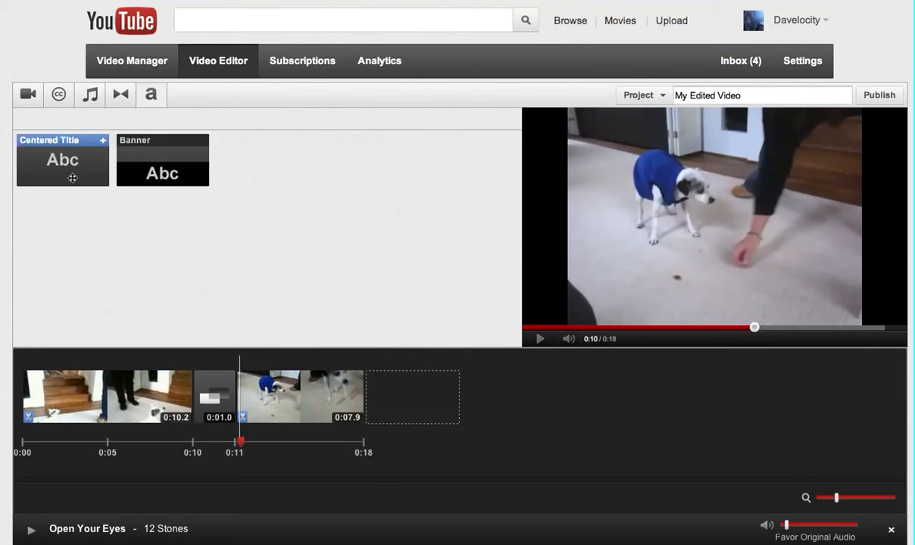
mouse_move(68, 161)
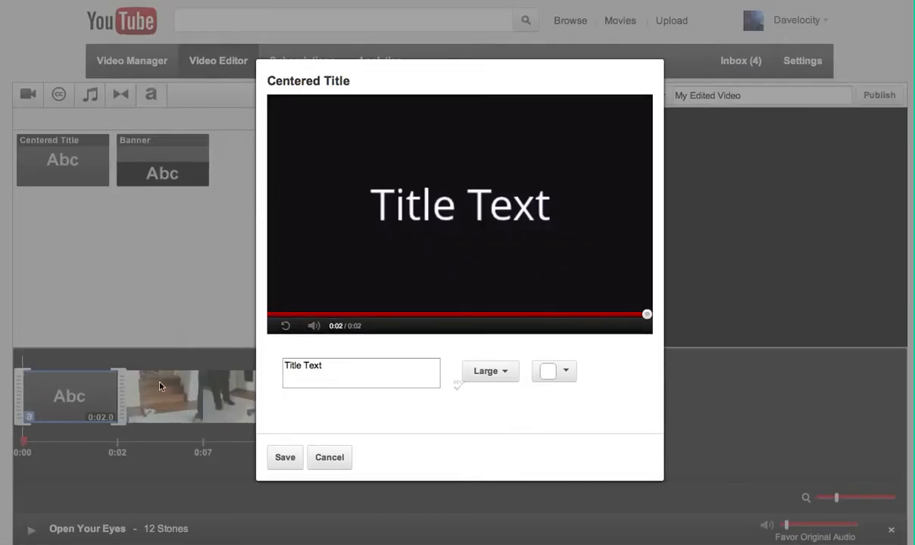
mouse_move(335, 416)
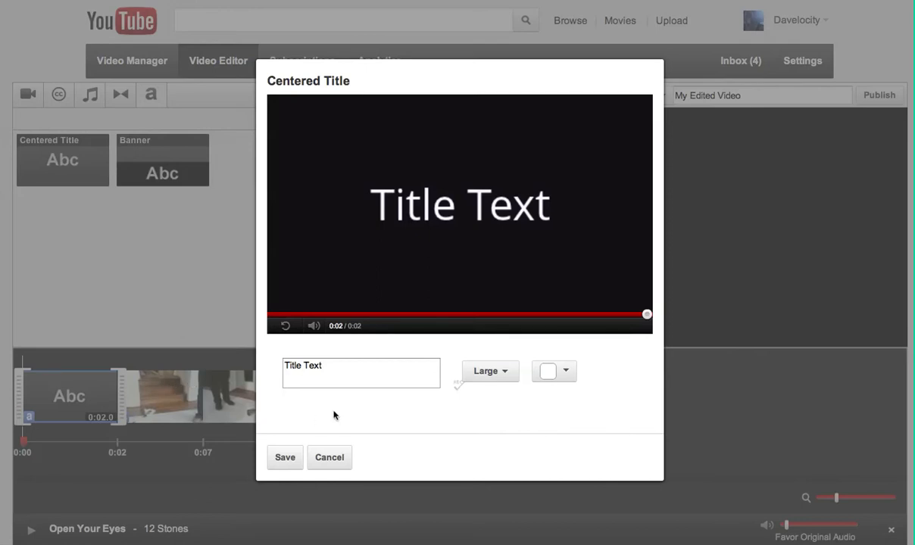
- Enter 'Before the Video Starts' as the title card text, save it and preview
click(361, 373)
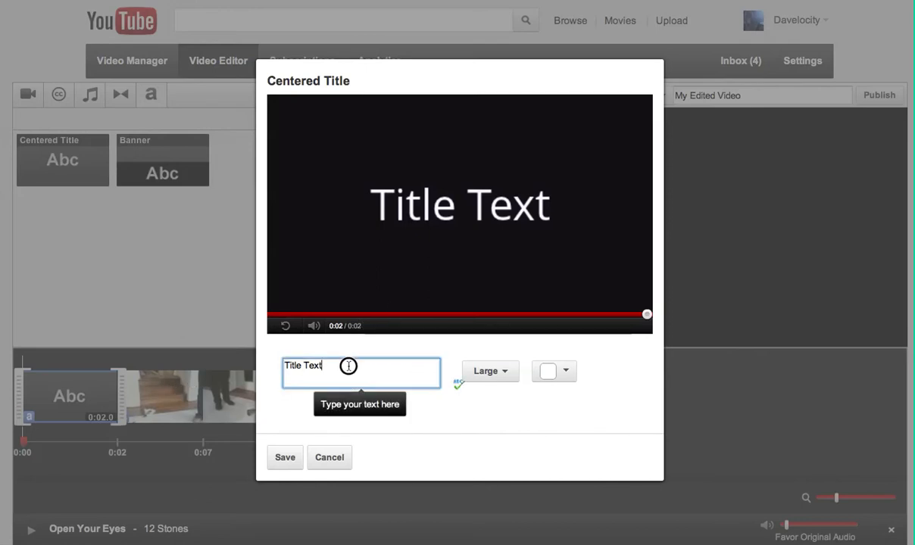
text(Before the Video Starts)
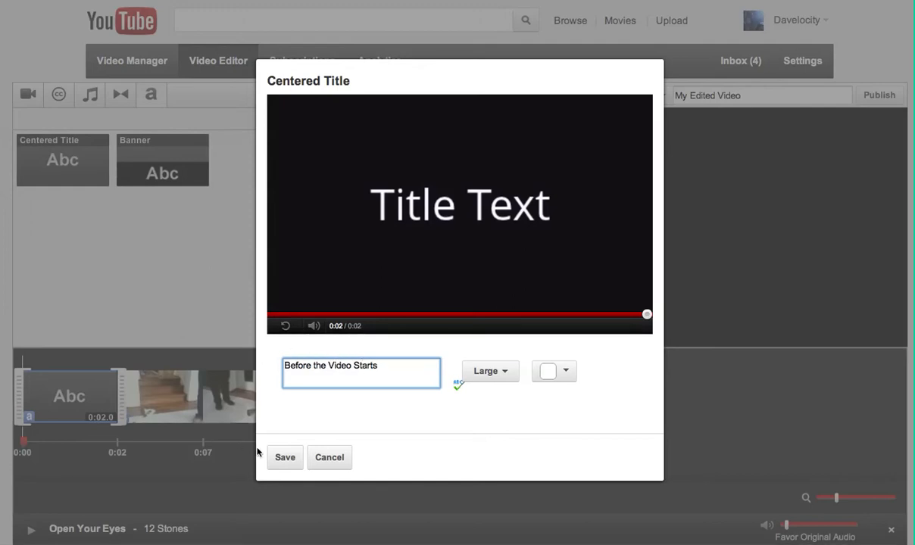
click(285, 458)
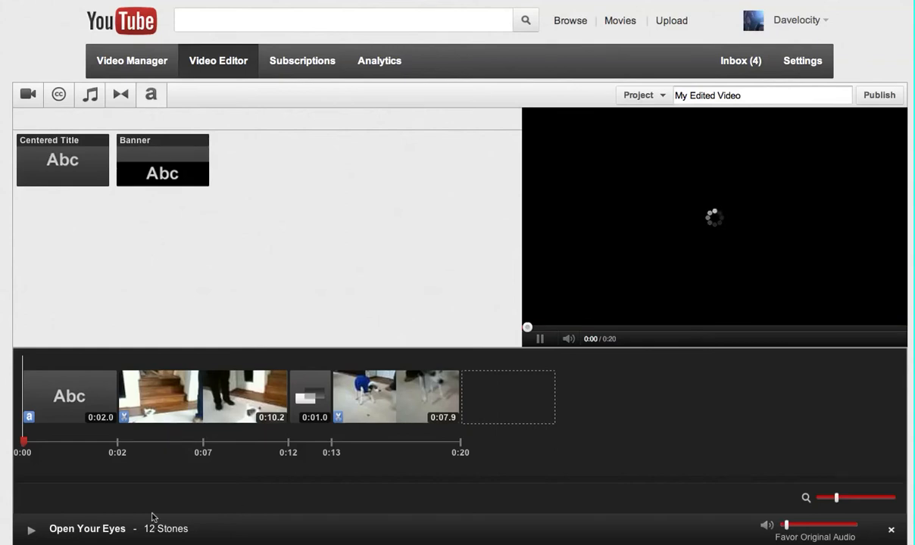
click(540, 340)
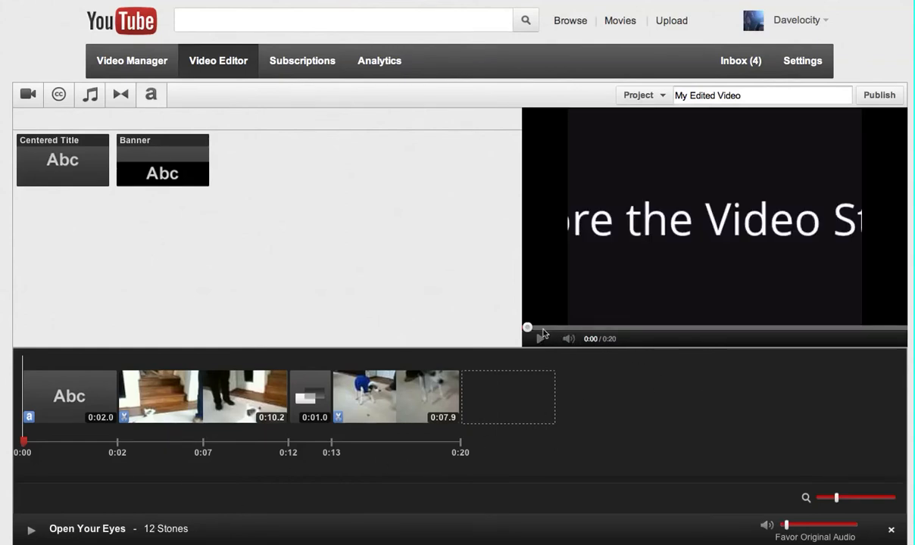
click(539, 340)
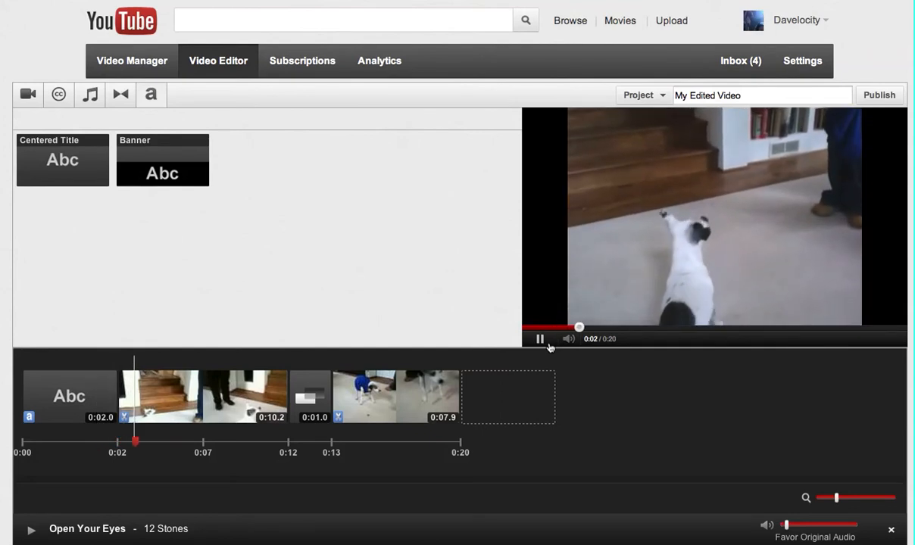
click(539, 339)
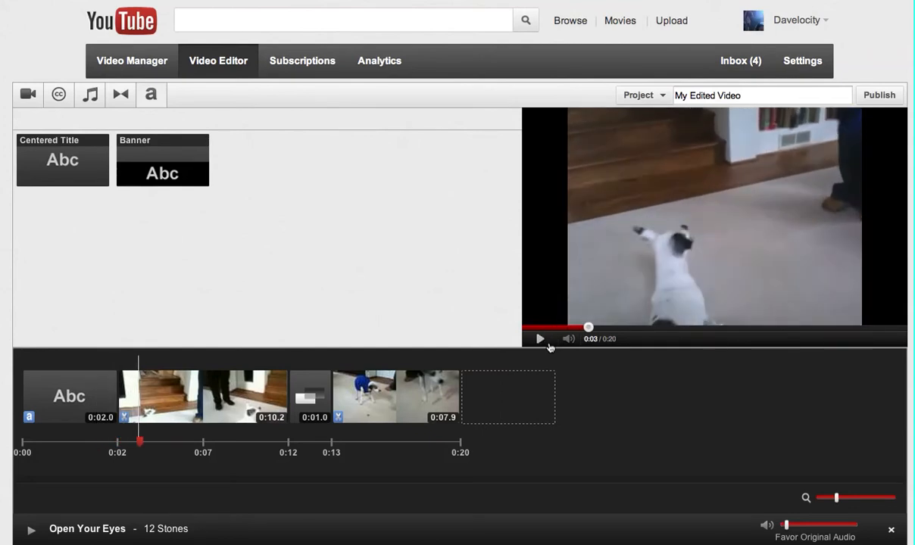
mouse_move(283, 452)
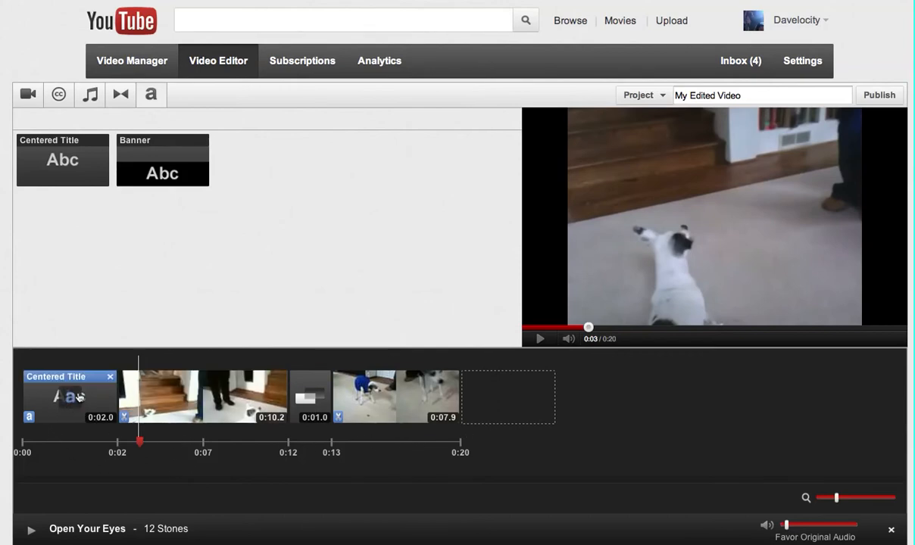
mouse_move(112, 376)
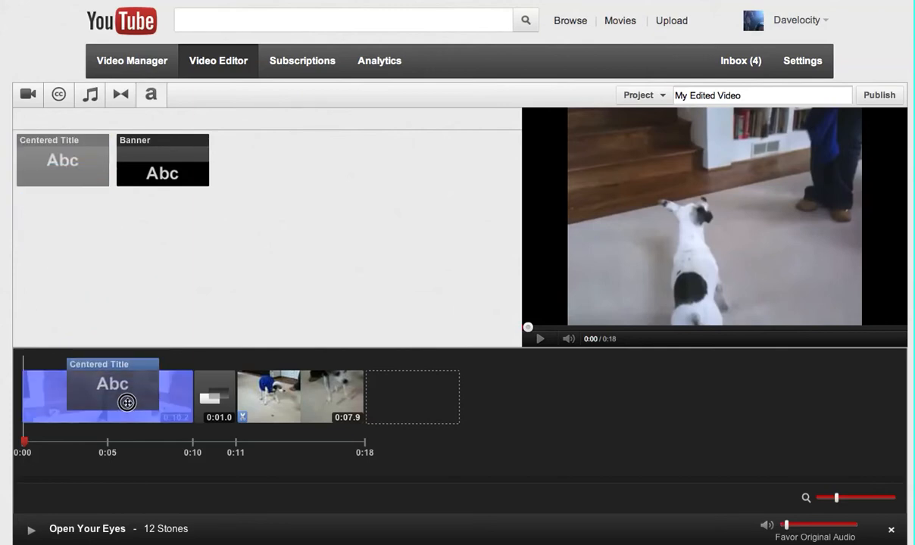
- Put a centered title reading 'Funny Dog' over the first clip and save it
click(124, 403)
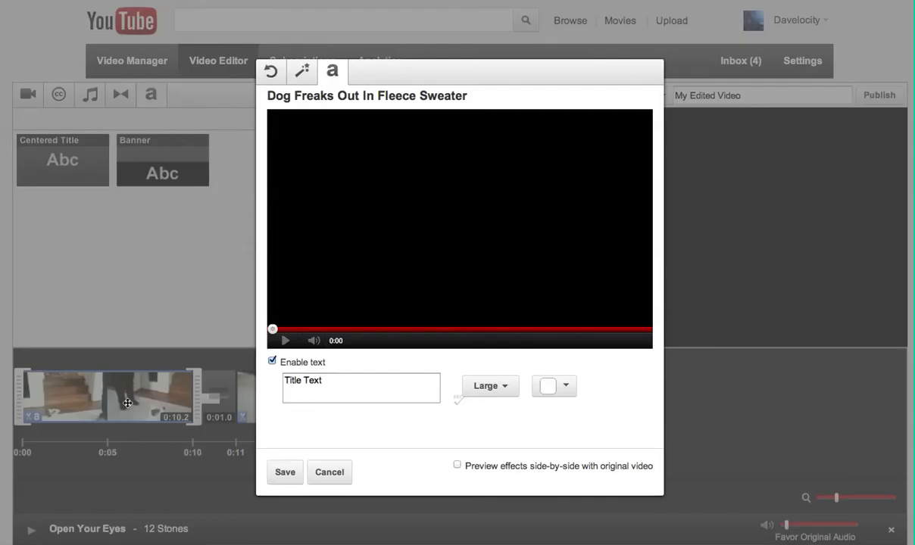
click(285, 340)
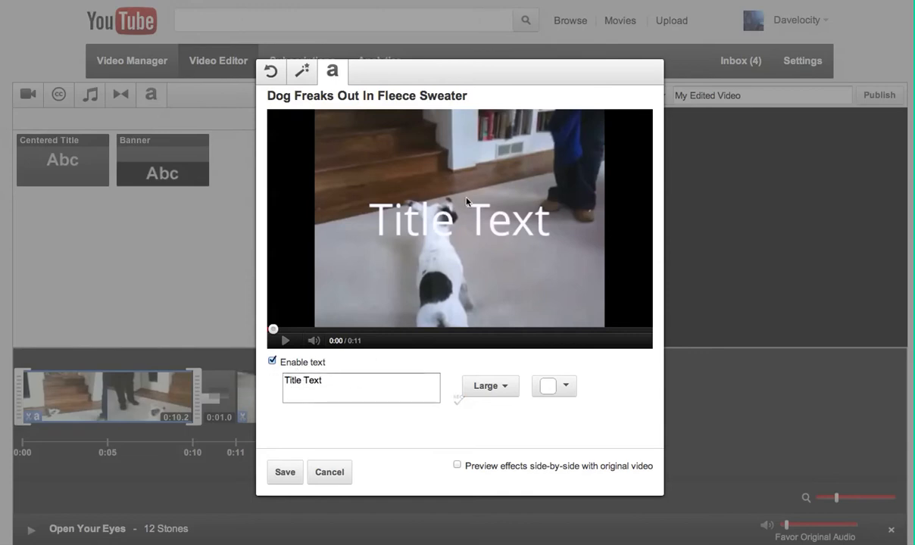
click(360, 388)
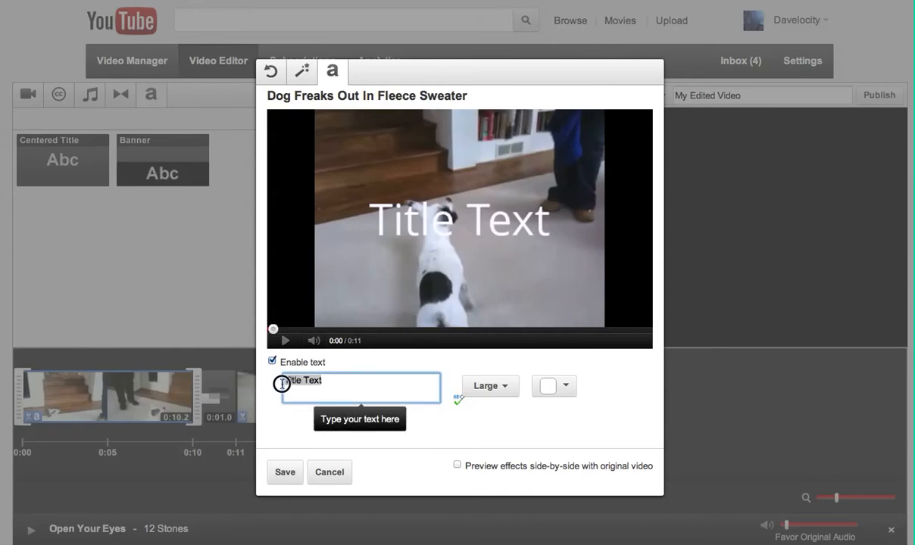
text(Funny)
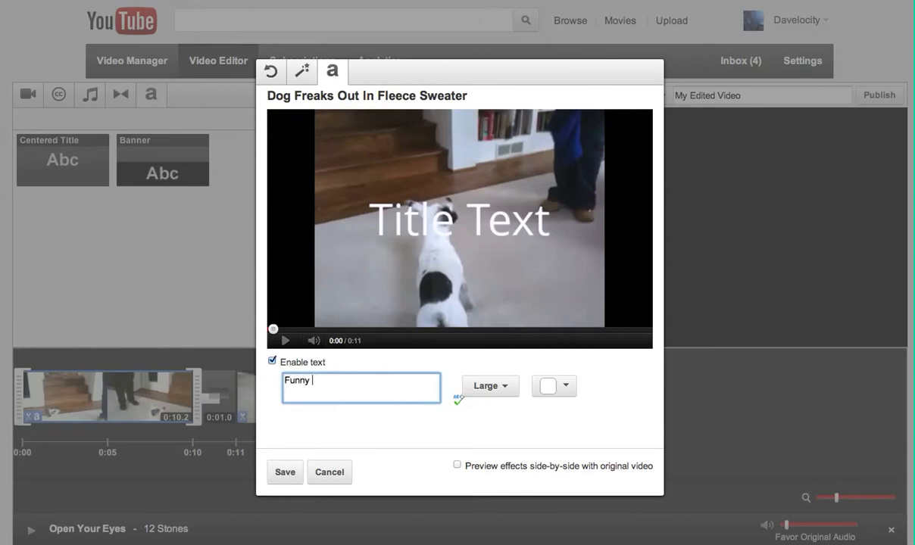
text(Dog)
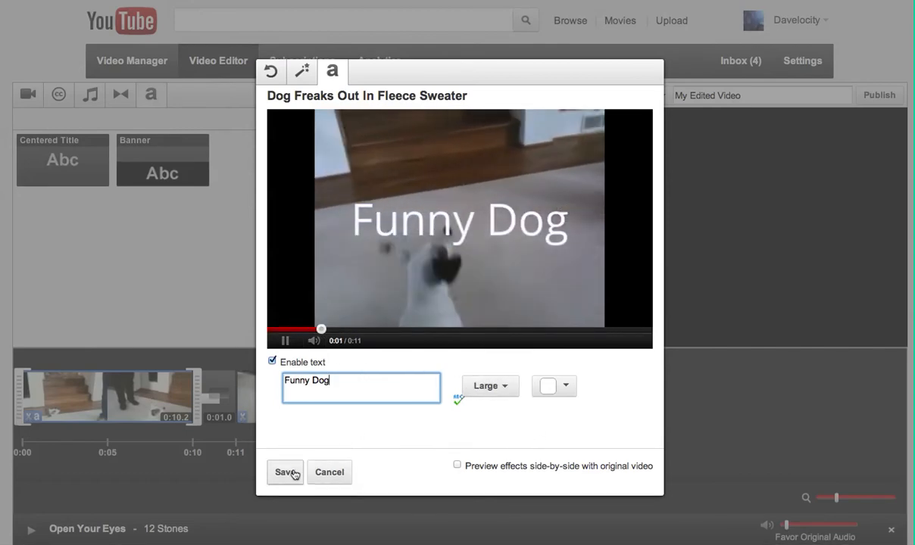
click(285, 472)
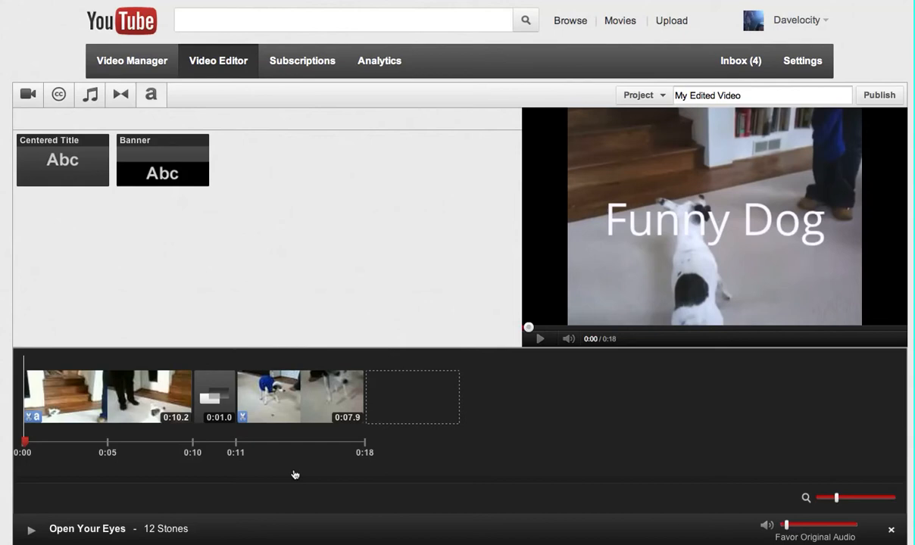
mouse_move(663, 443)
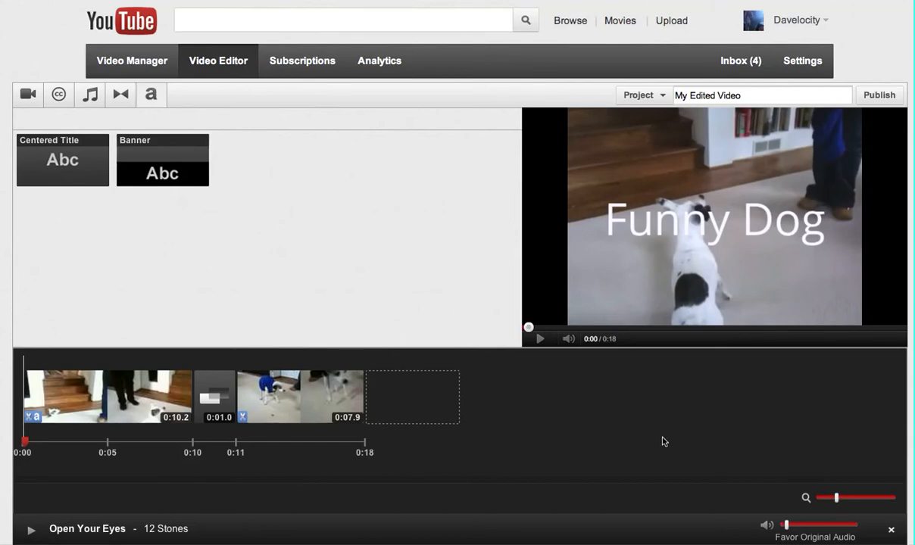
mouse_move(719, 436)
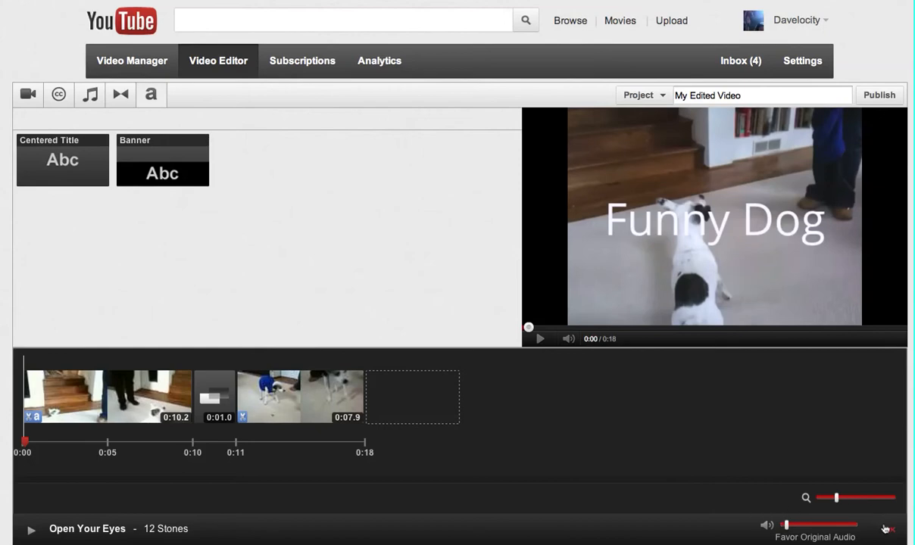
mouse_move(892, 526)
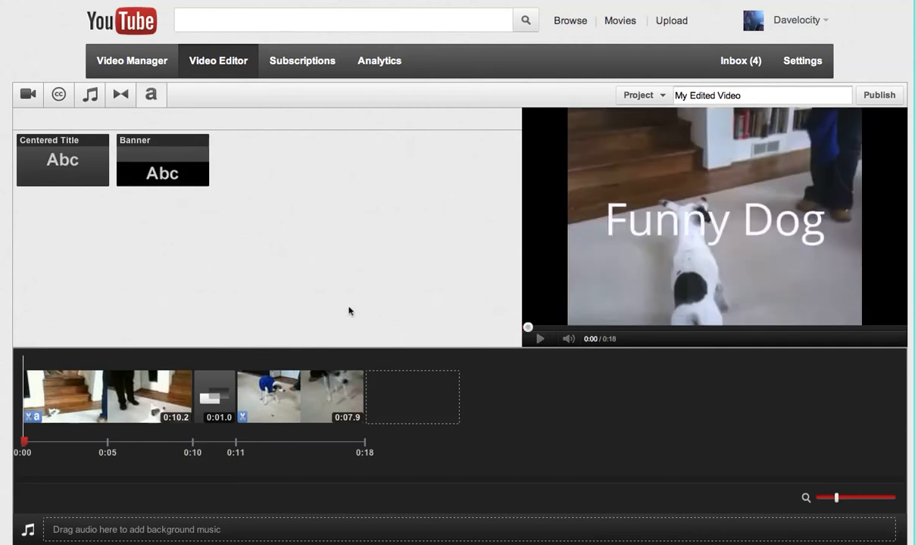
mouse_move(266, 281)
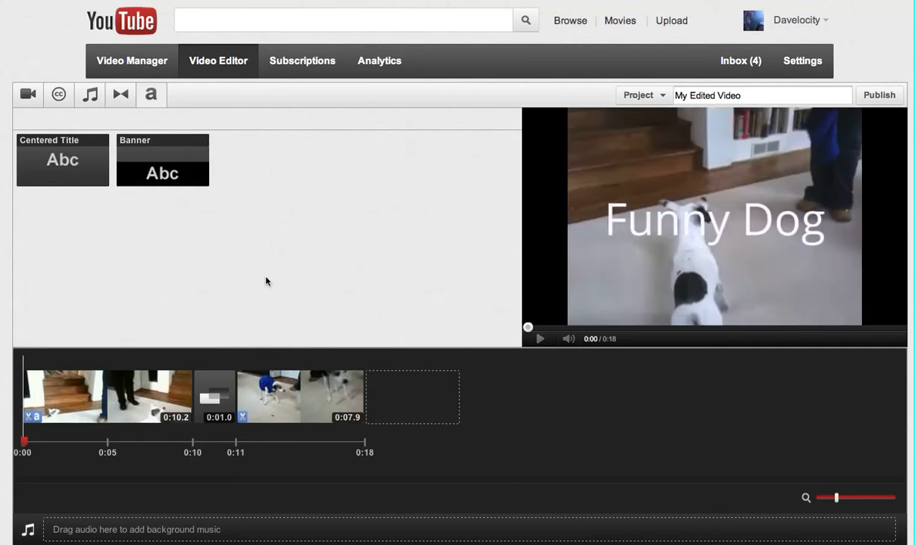
mouse_move(162, 165)
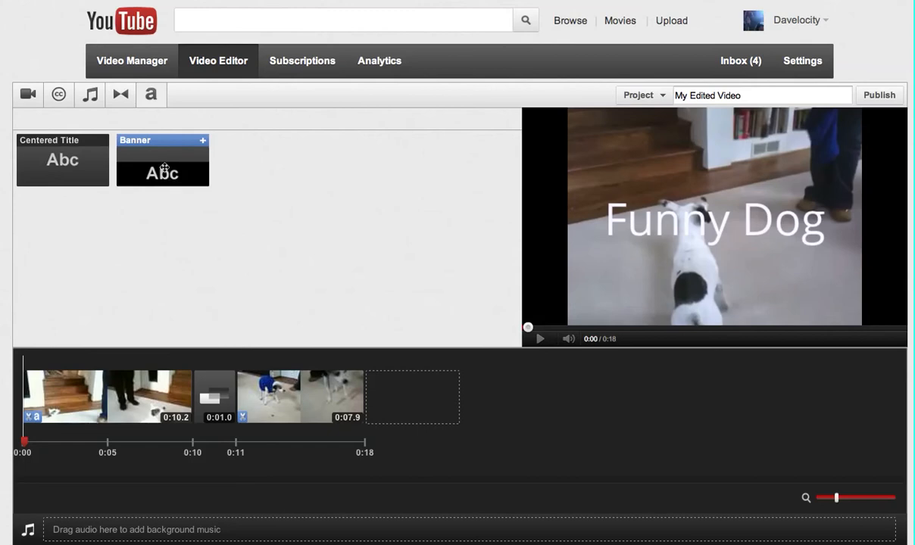
mouse_move(159, 155)
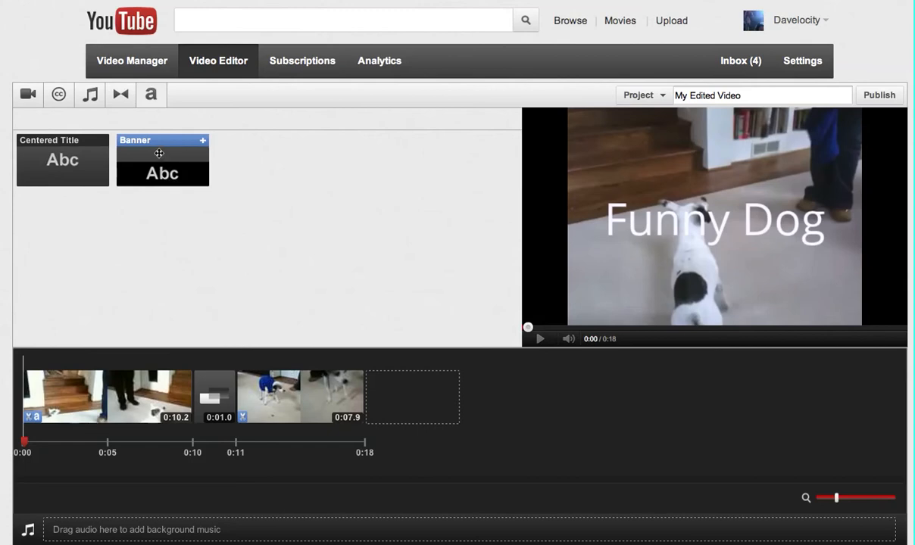
- Apply the Banner effect to the sweater dog clip with Large text and save it
drag(162, 159, 252, 261)
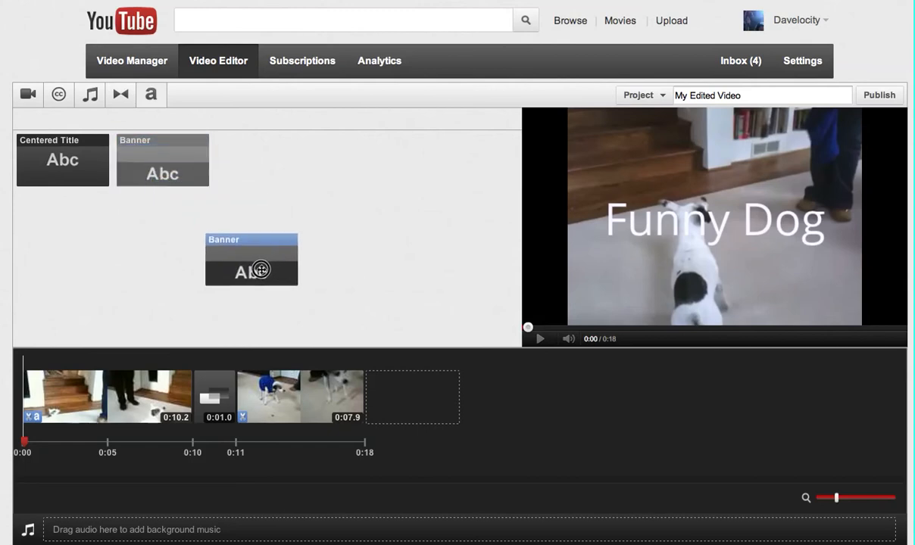
drag(252, 261, 300, 397)
text(It's Lucky)
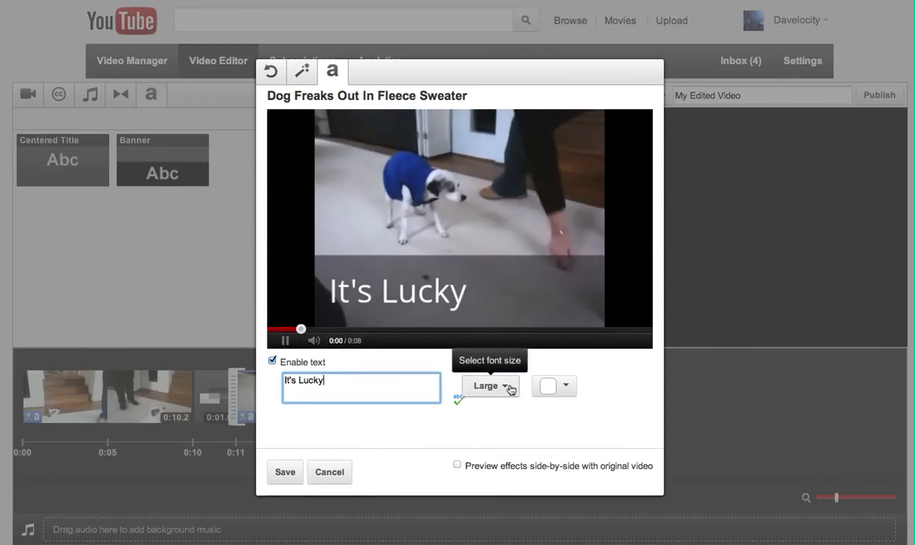
click(488, 387)
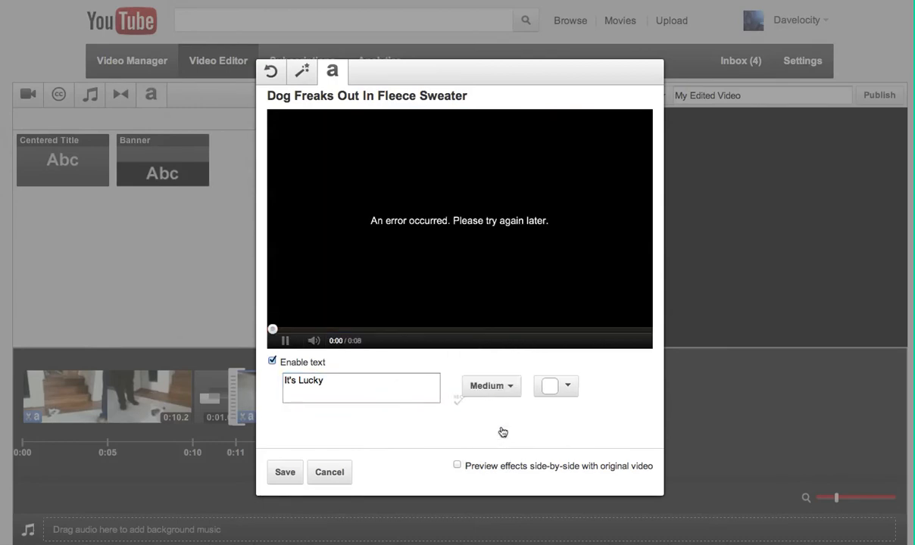
click(491, 387)
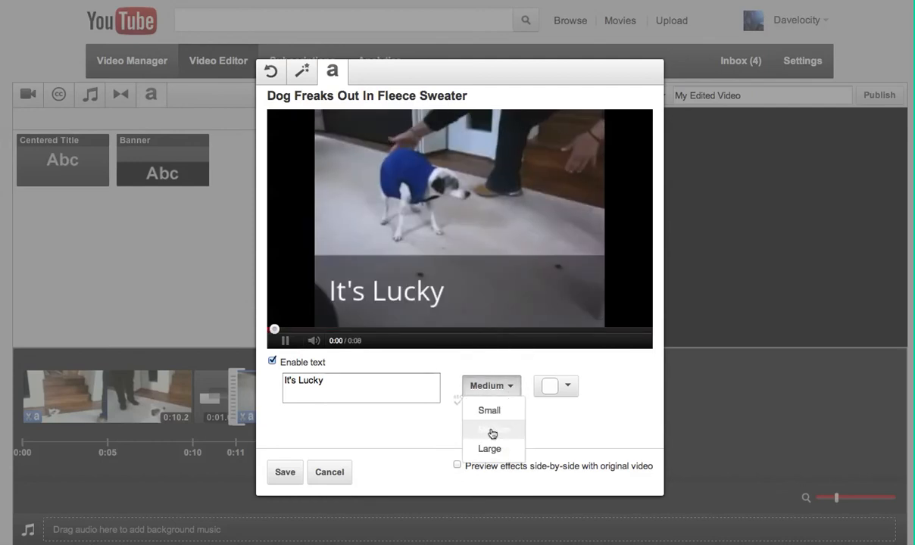
click(487, 449)
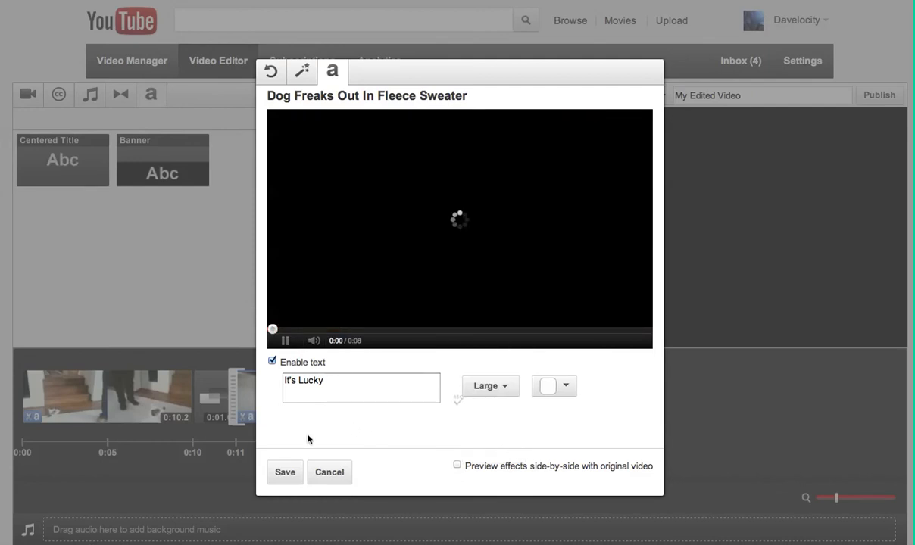
click(285, 473)
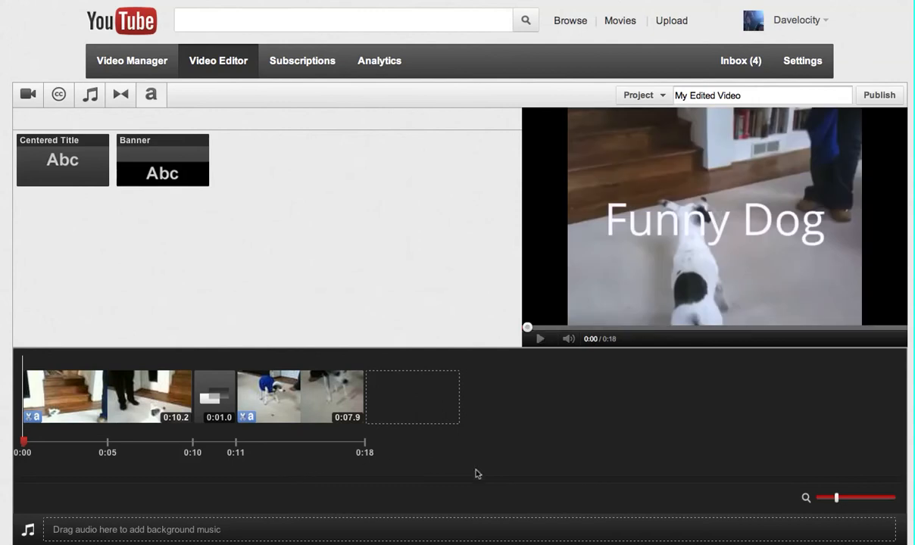
mouse_move(542, 340)
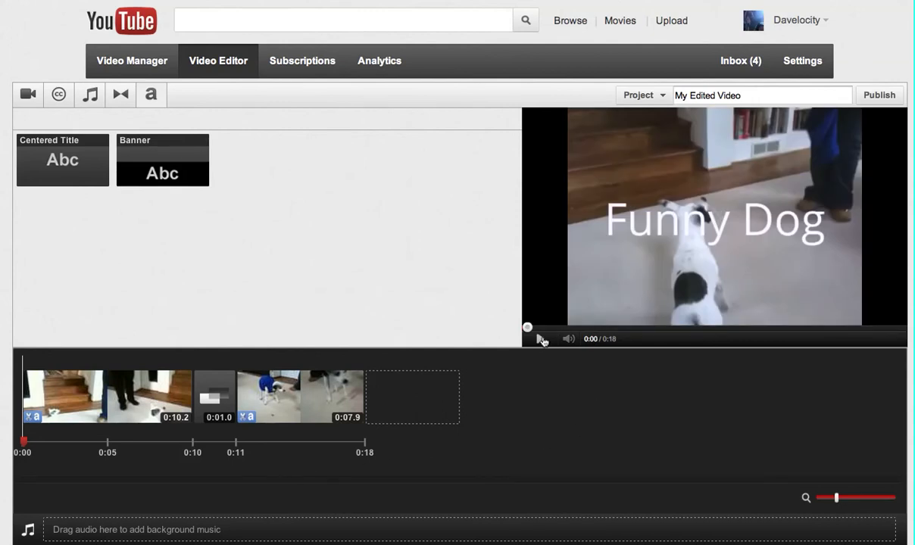
- Play the 18-second edited video through to the It's Lucky banner ending
click(540, 339)
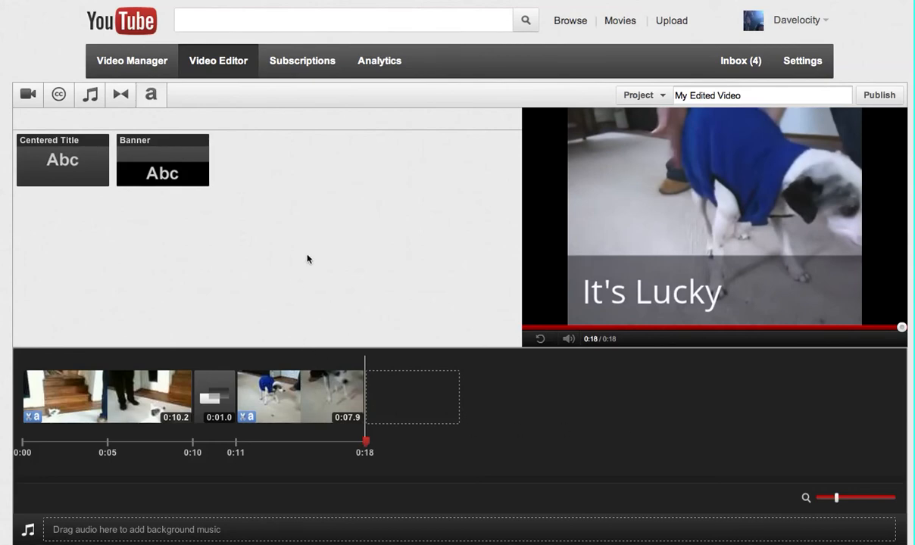
mouse_move(646, 451)
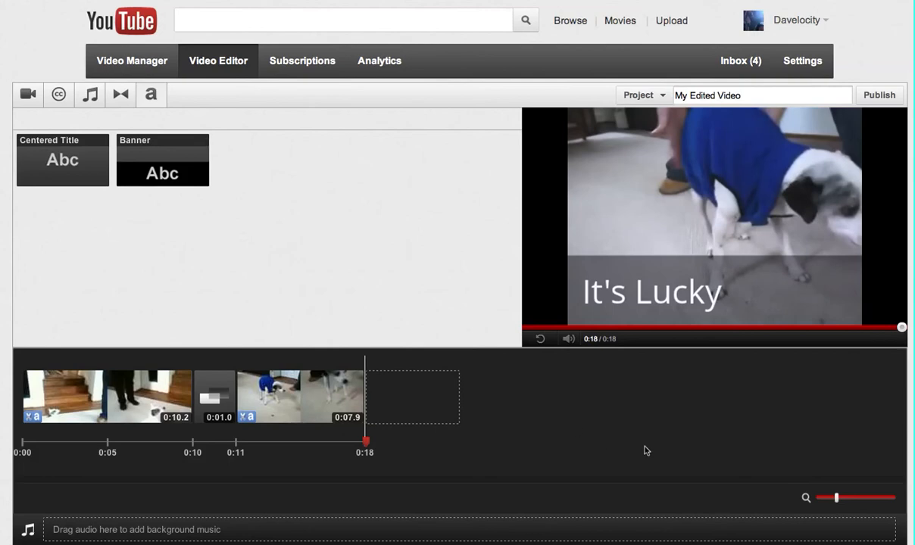
mouse_move(445, 288)
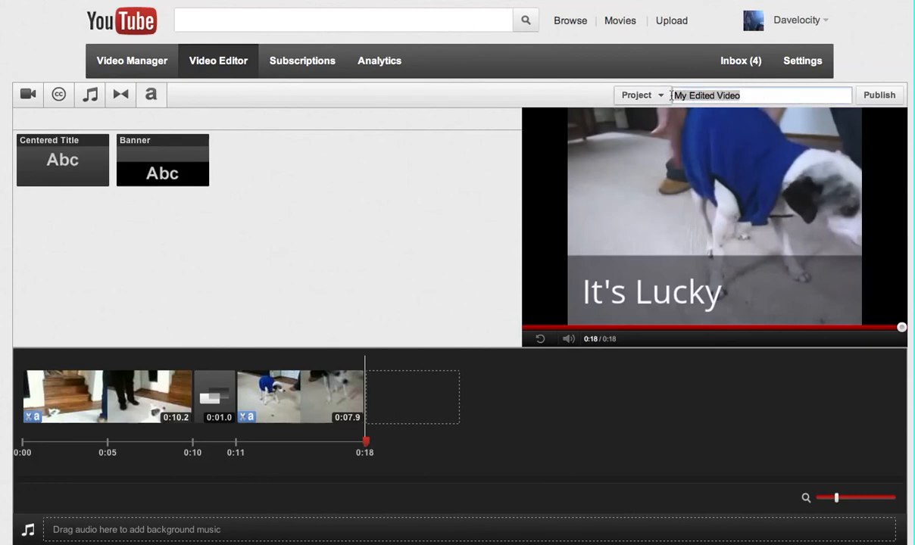
- Title the project 'Funny Dog Video' and publish it
text(Funny Dog)
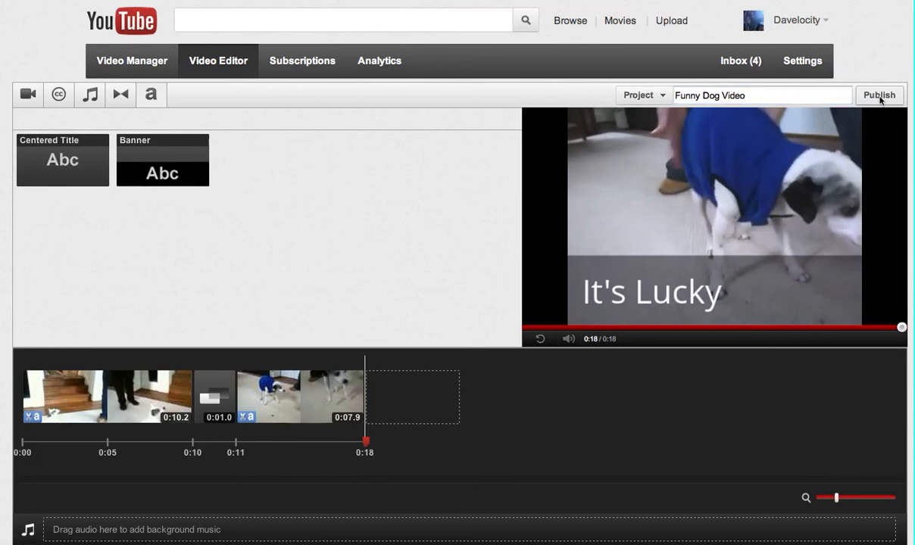
click(878, 94)
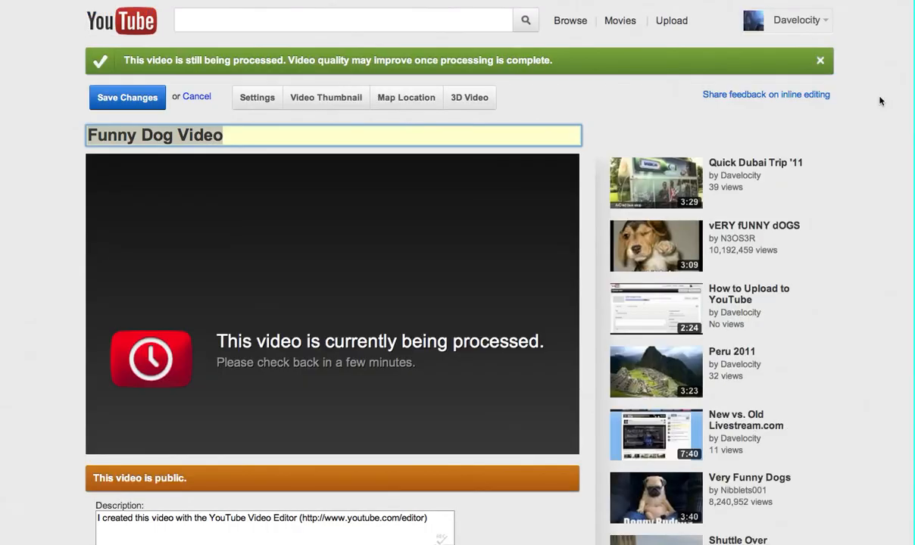
mouse_move(385, 239)
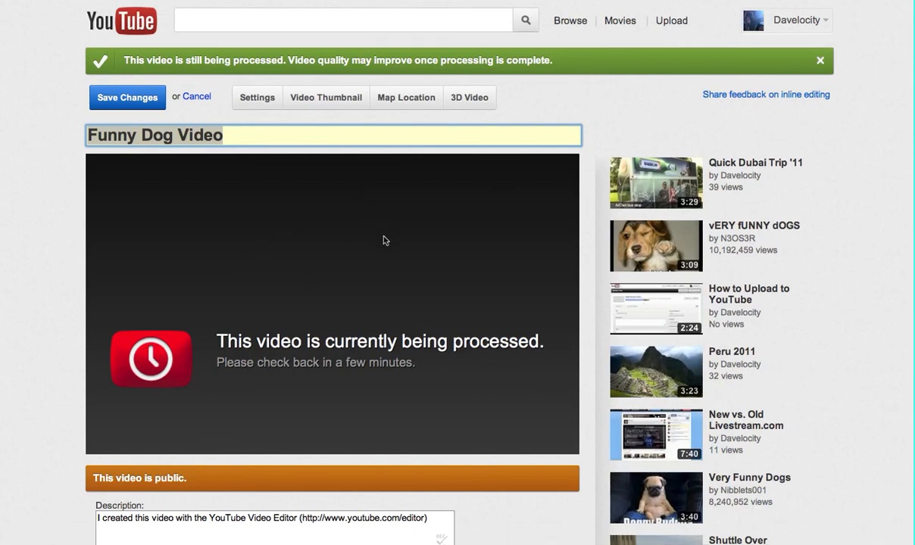
mouse_move(388, 267)
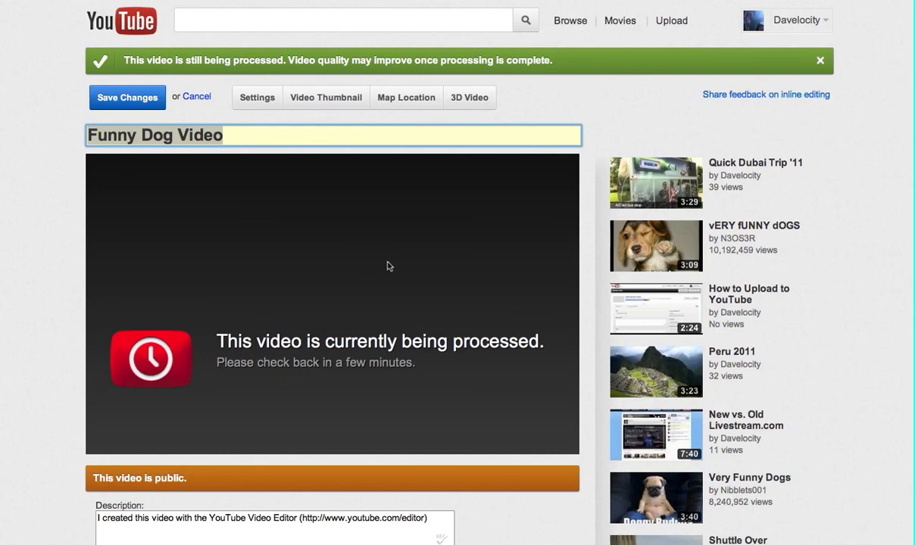
mouse_move(321, 168)
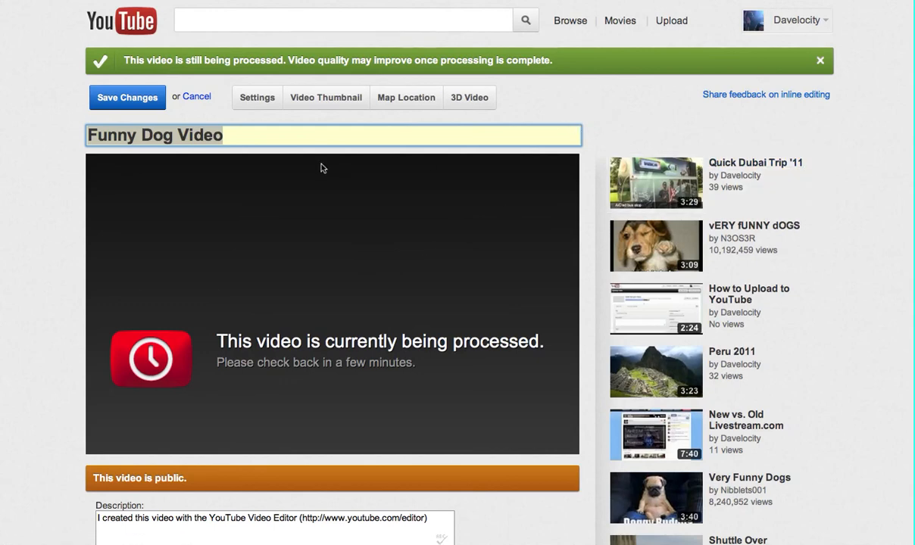
- Change Funny Dog Video's privacy to Unlisted and save the change
scroll(down, 3)
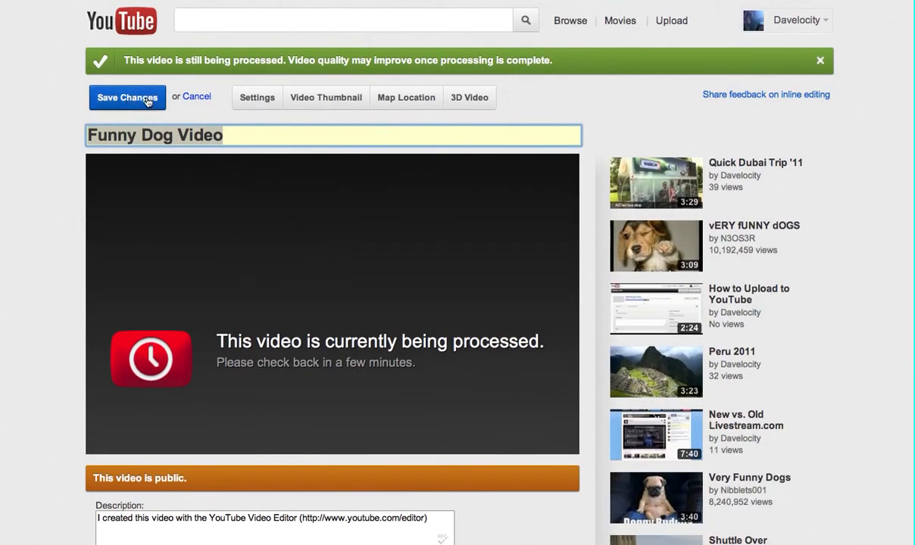
mouse_move(296, 159)
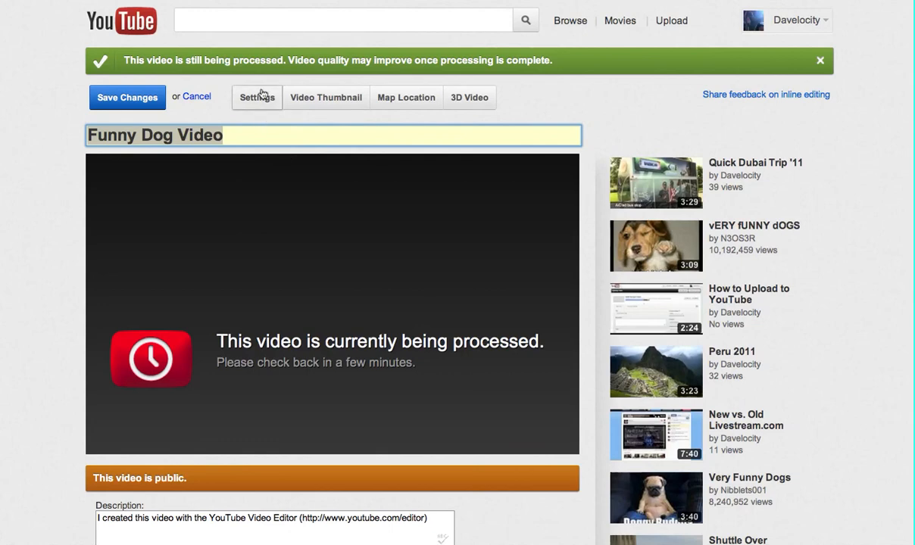
click(256, 97)
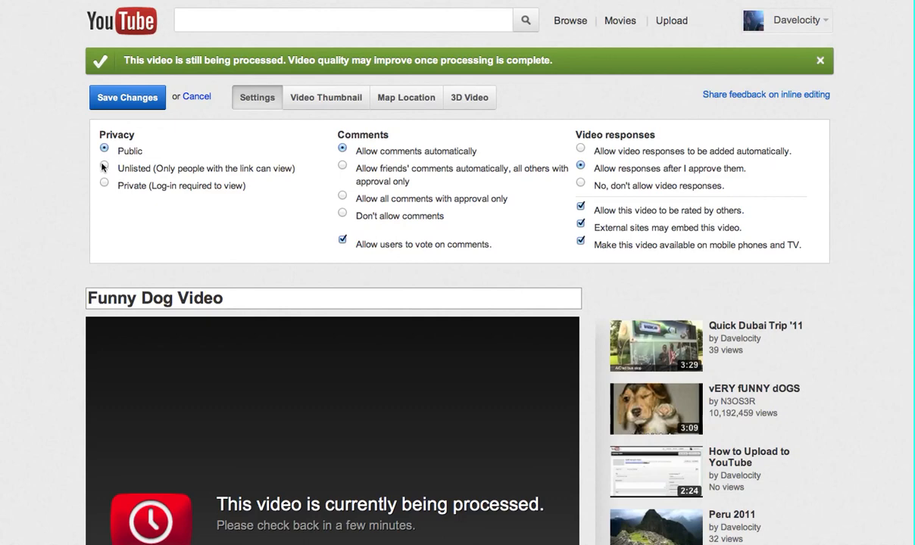
click(103, 165)
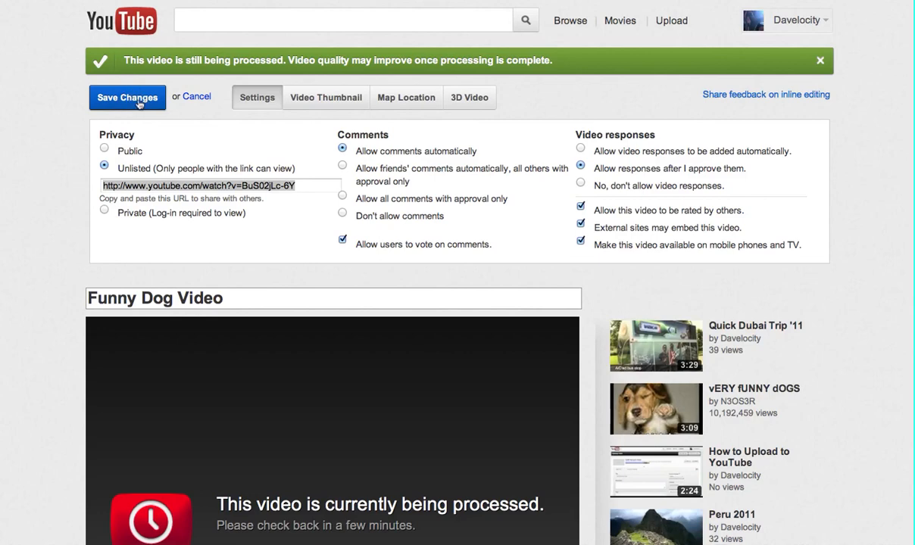
click(127, 97)
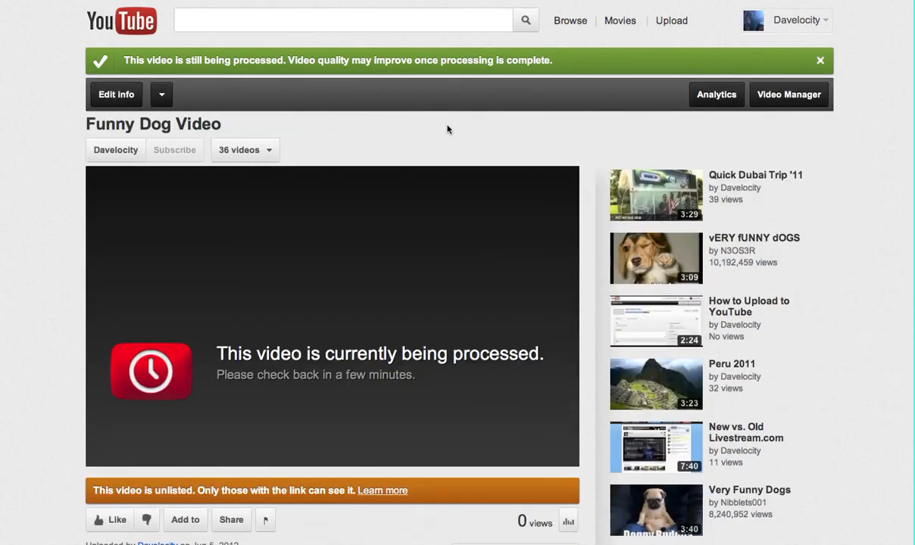